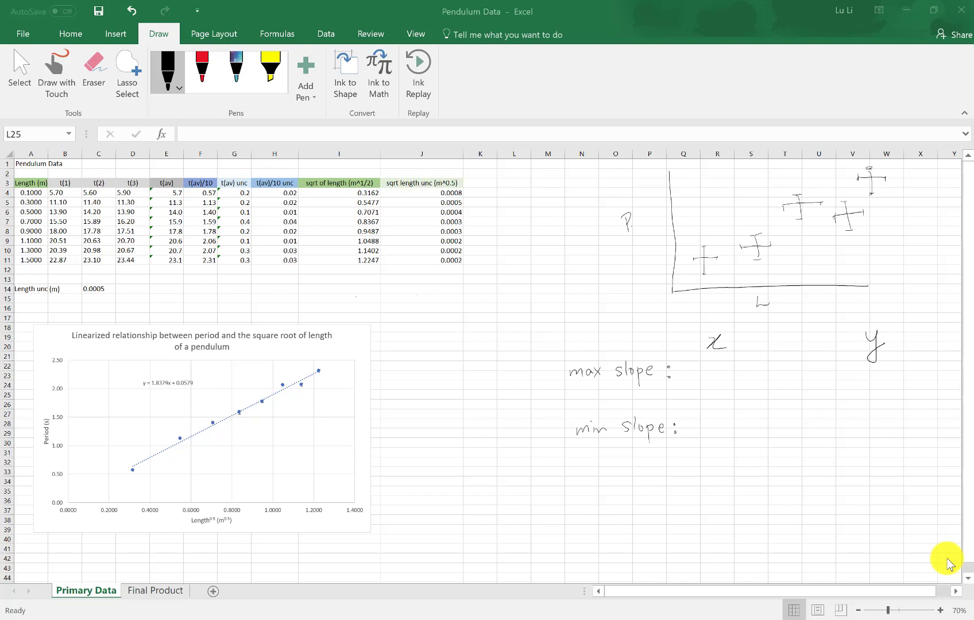
mouse_move(796, 528)
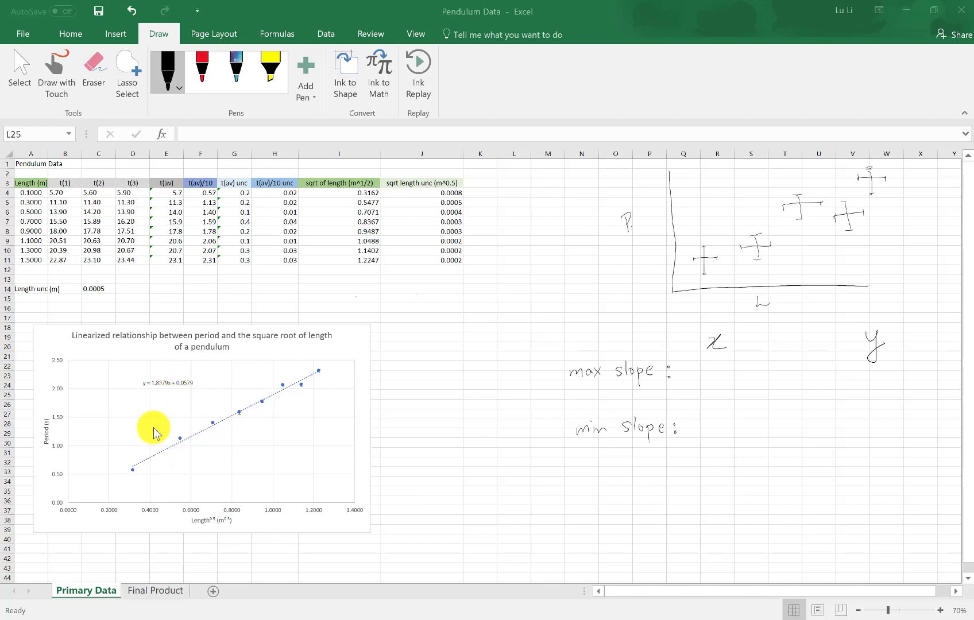
mouse_move(388, 251)
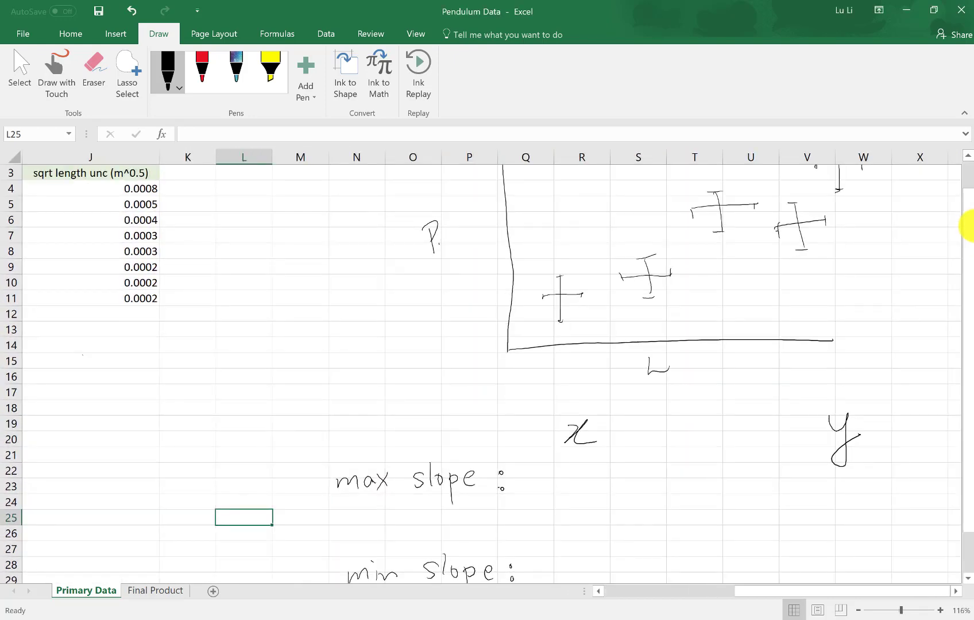
- Highlight the lower-left error cross in yellow ink, then switch back to multicolour ink
scroll(up, 3)
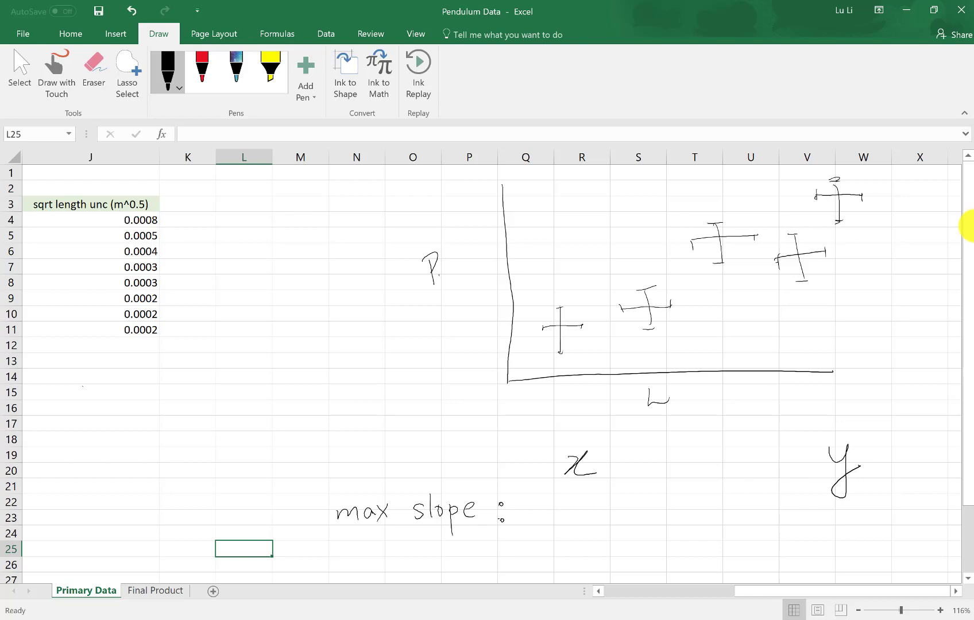
click(270, 69)
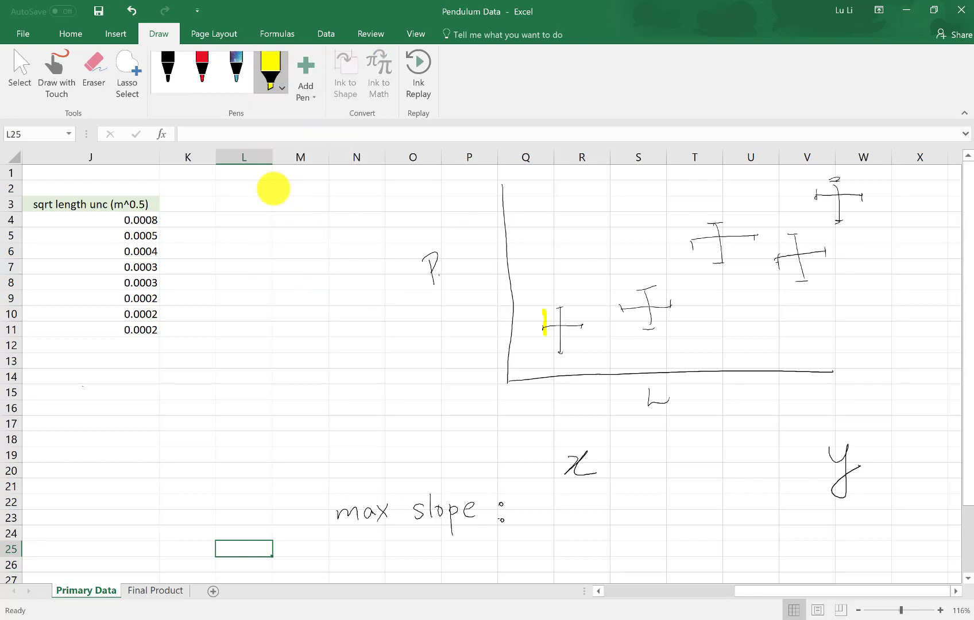
drag(543, 311, 584, 357)
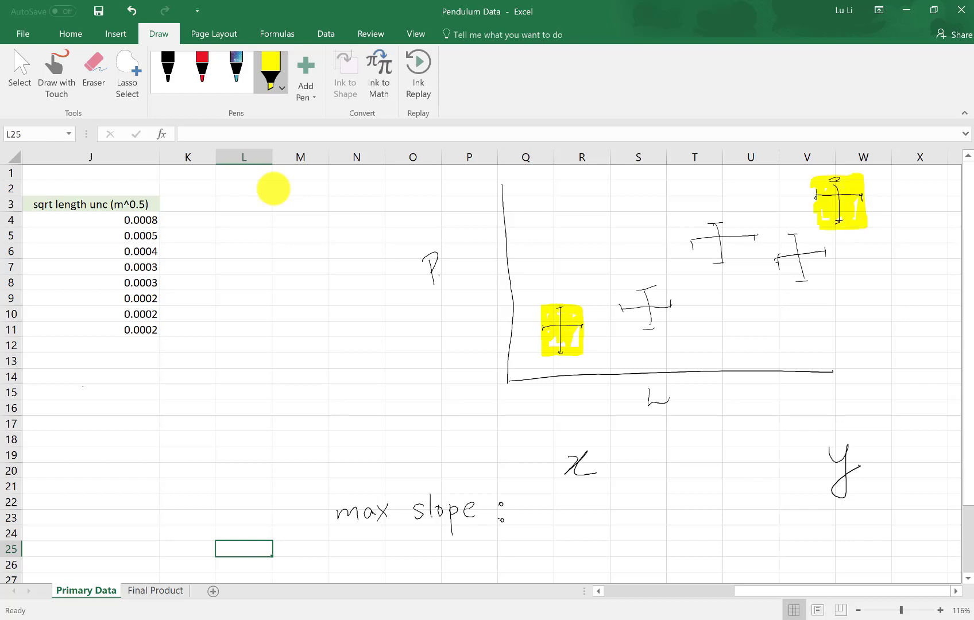
click(237, 69)
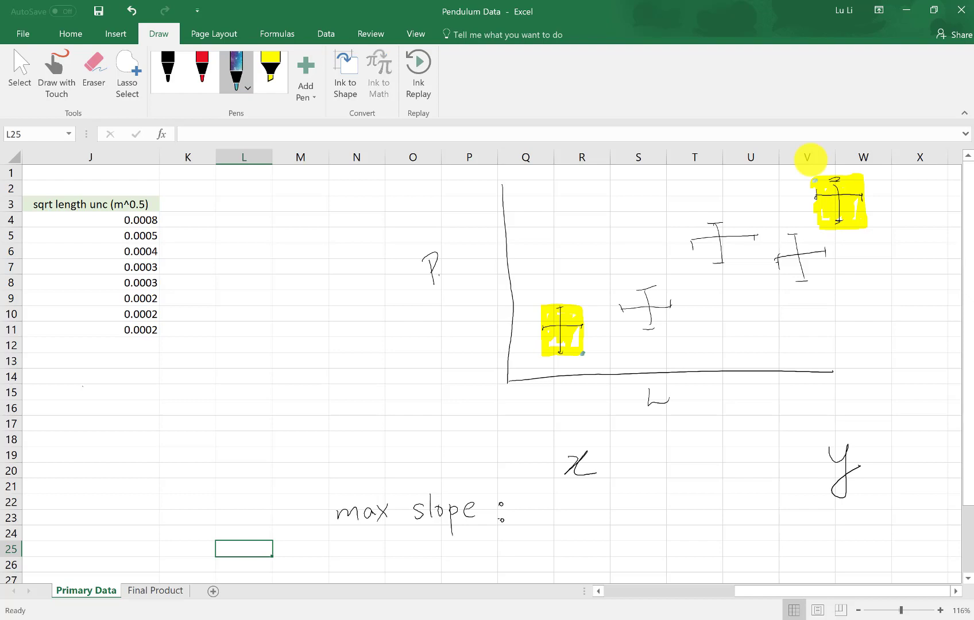
- Draw the steep multicolour max-slope line from the lower cross to the upper cross
drag(607, 341, 801, 202)
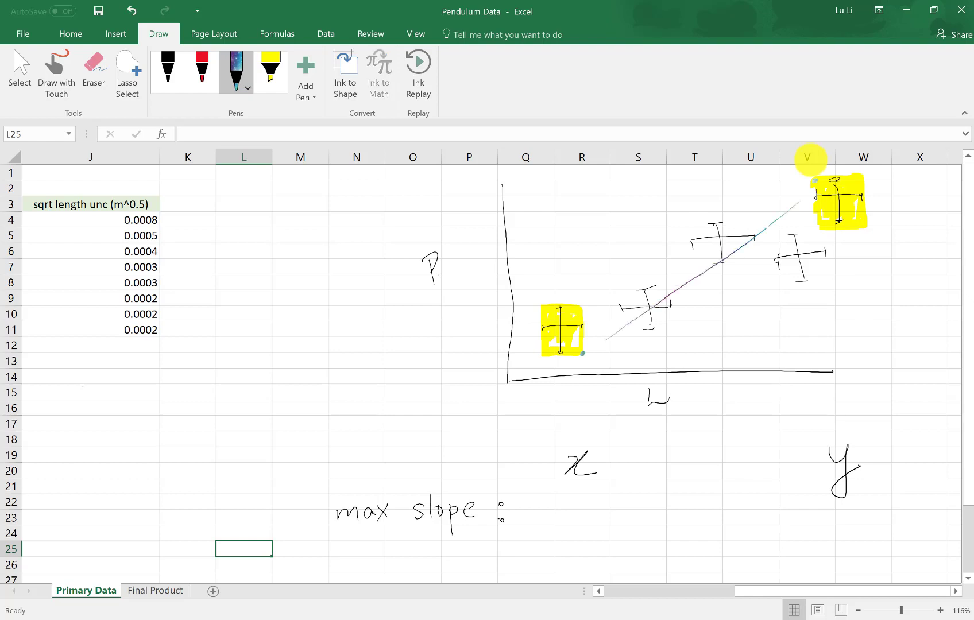
drag(581, 353, 813, 186)
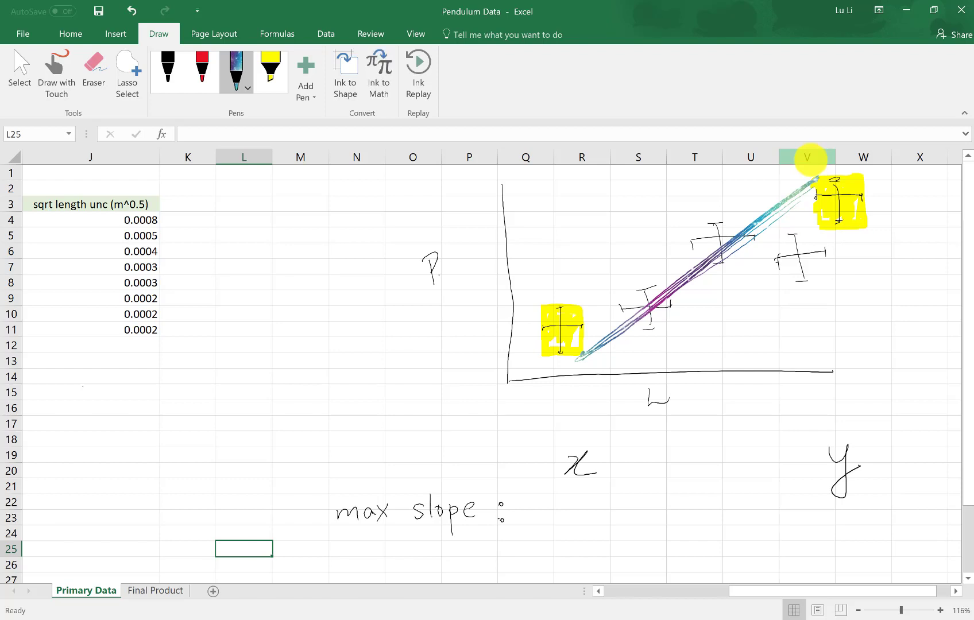
click(202, 68)
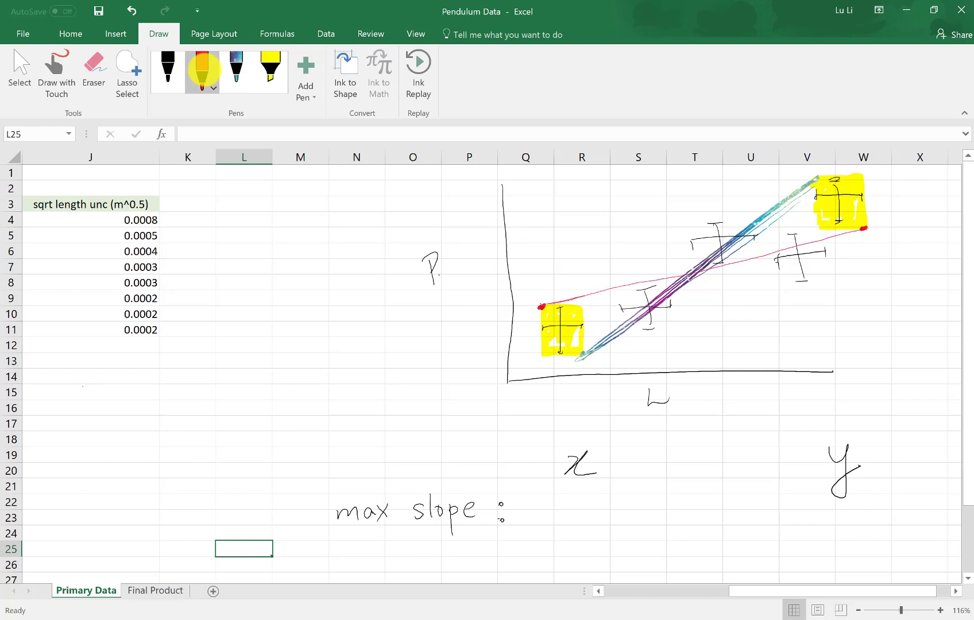
- Draw the shallow red min-slope line across the two highlighted crosses
drag(541, 307, 864, 230)
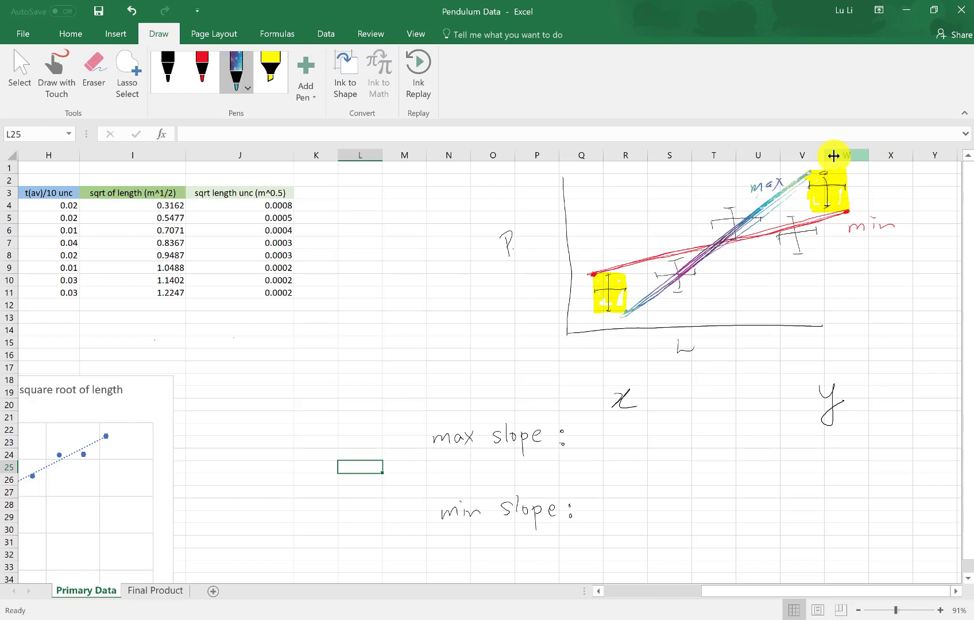
- Label the lower endpoint (x1, y1) and write x1 + Δx and the start of y1 − Δy under max slope
drag(581, 344, 621, 331)
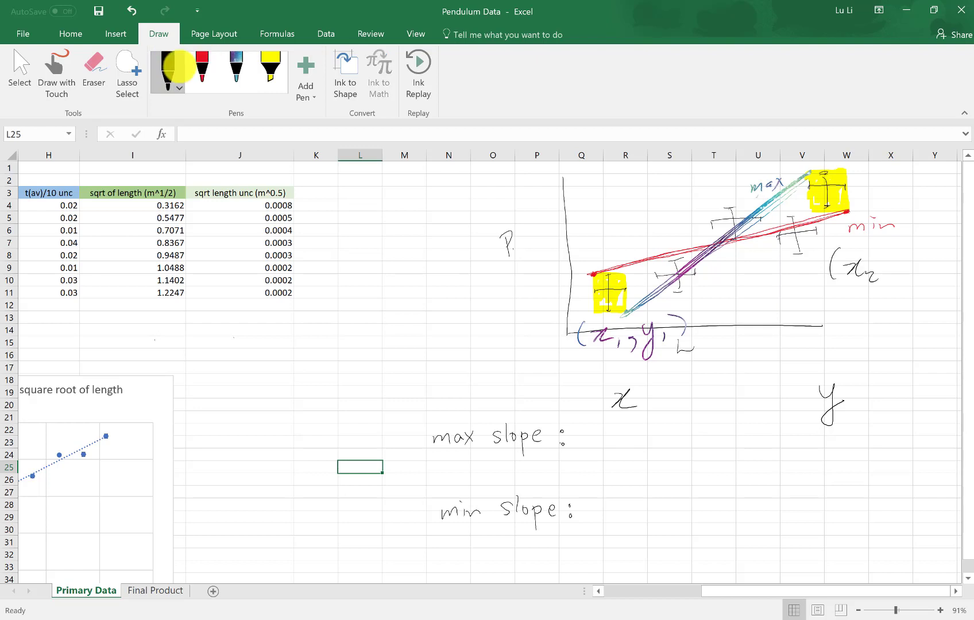
click(234, 67)
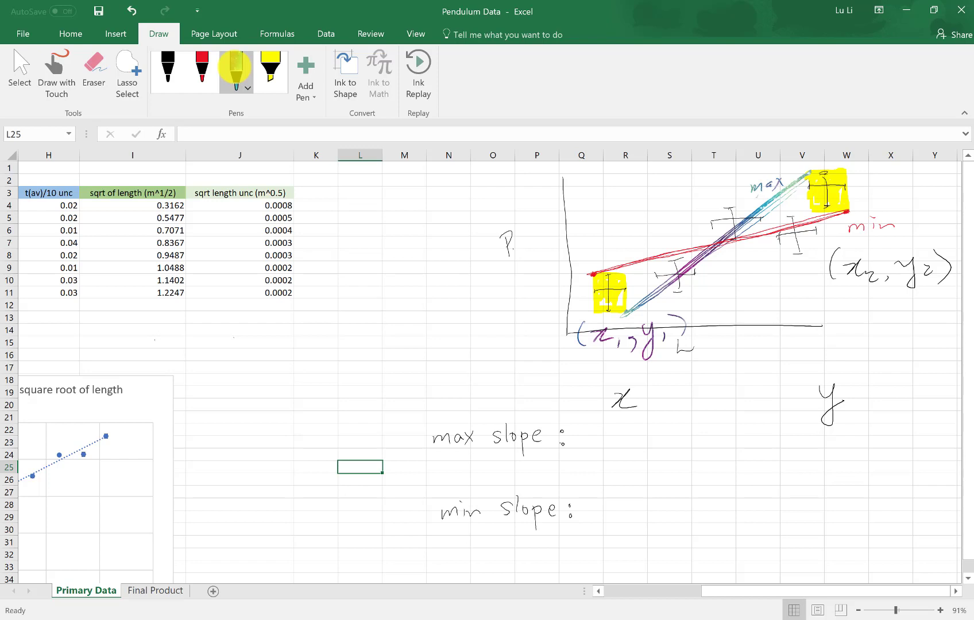
drag(596, 435, 614, 436)
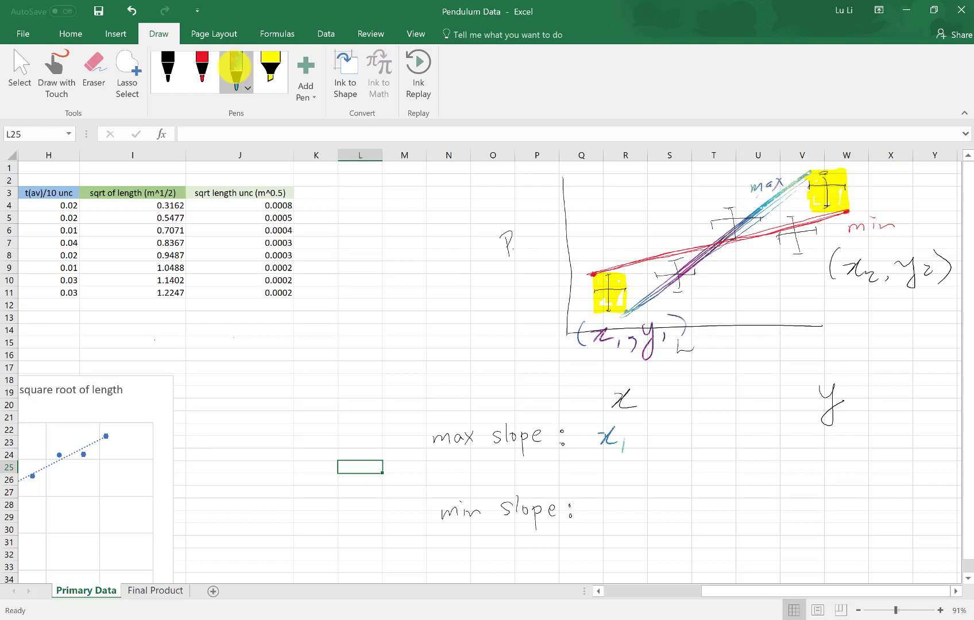
drag(639, 436, 683, 435)
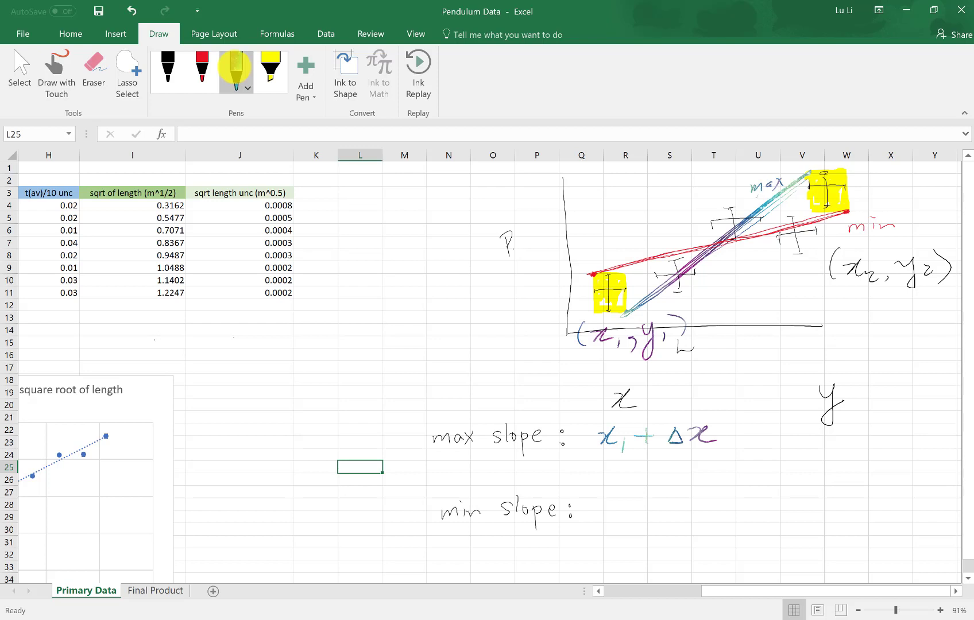
drag(810, 428, 820, 454)
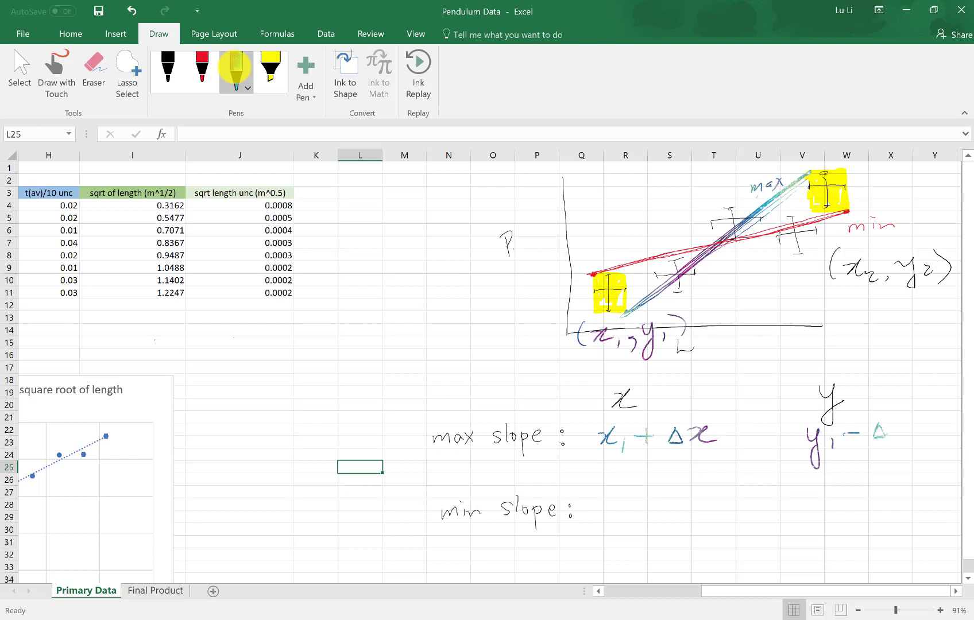
- Finish the max-slope y expression and write the min-slope x2 + Δx2, y2 − Δy2 expressions
drag(888, 435, 925, 454)
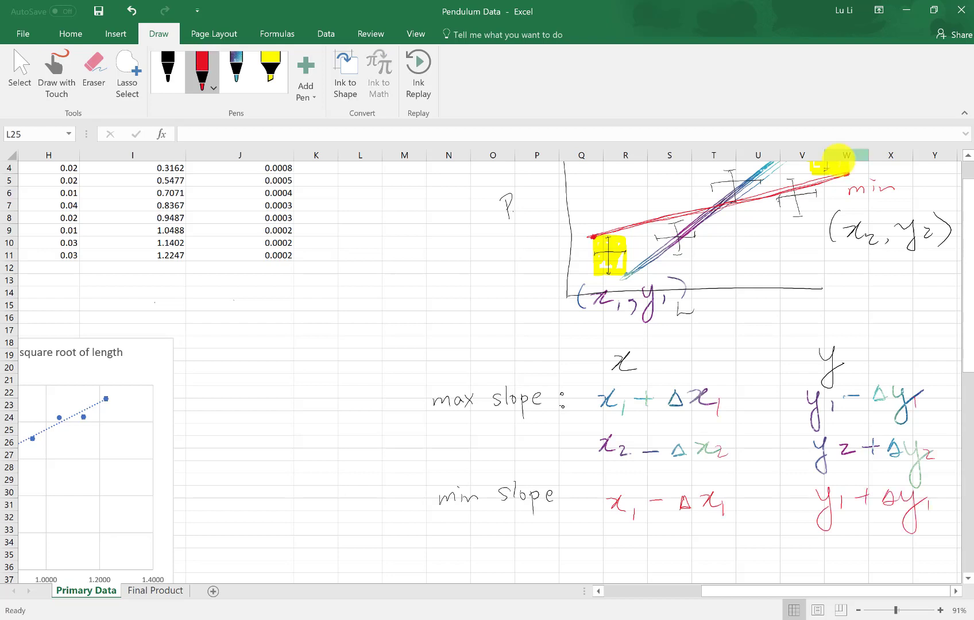
drag(608, 546, 634, 556)
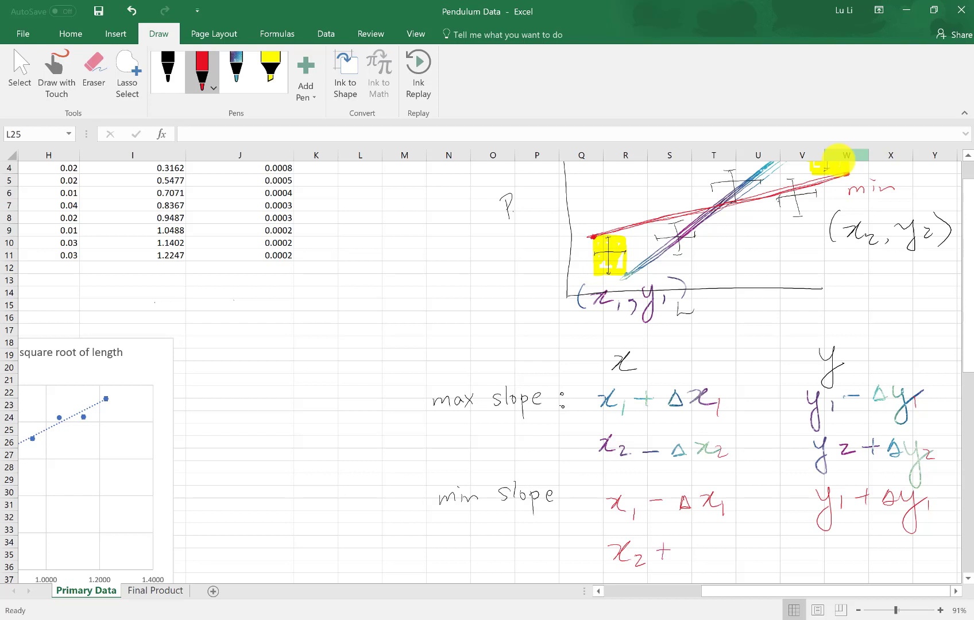
drag(671, 555, 733, 556)
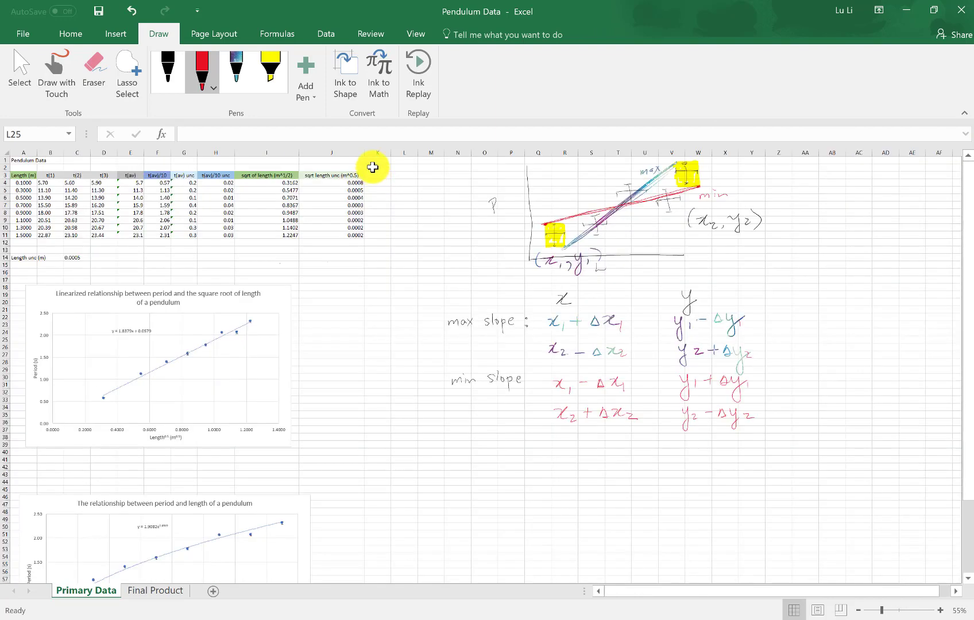
- Leave ink mode and merge K2:L2 into one heading cell
click(70, 33)
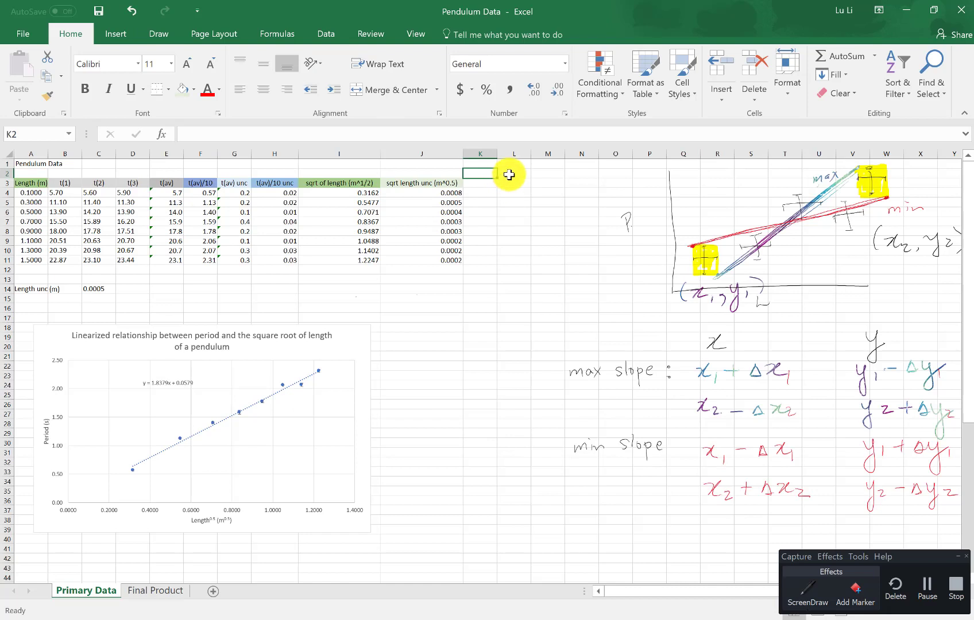
click(480, 182)
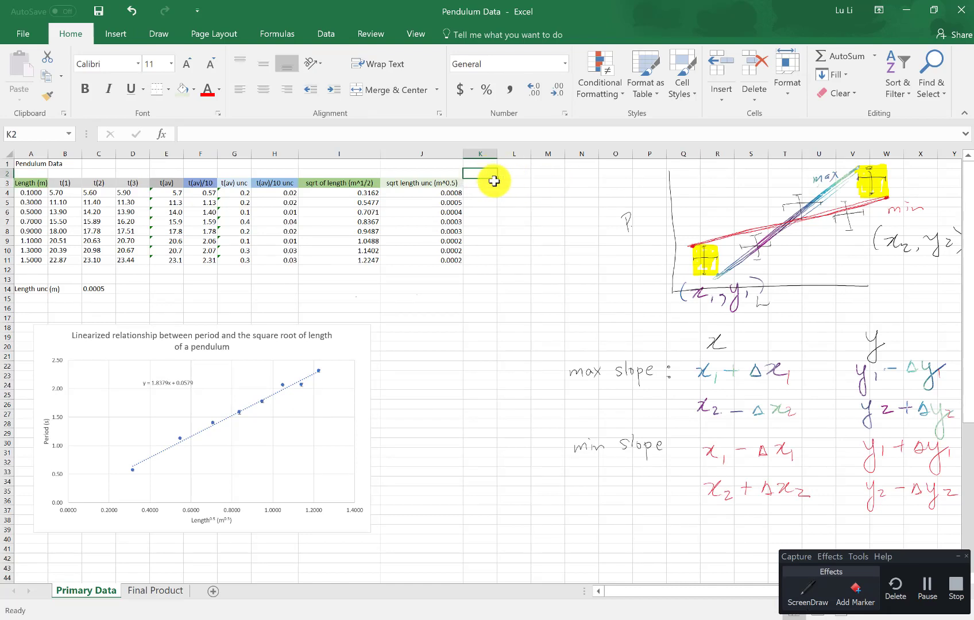
mouse_move(511, 174)
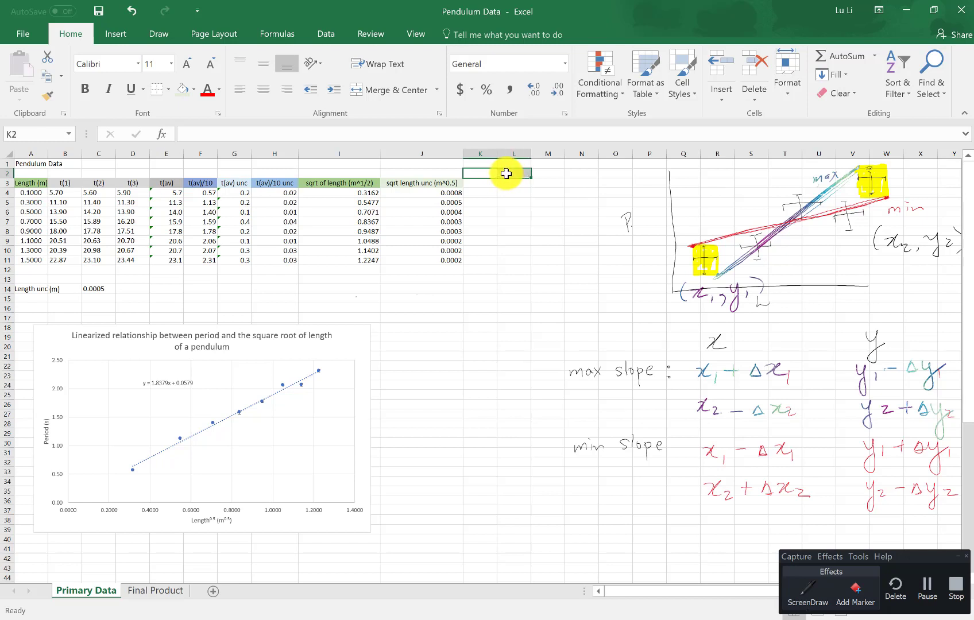
click(386, 90)
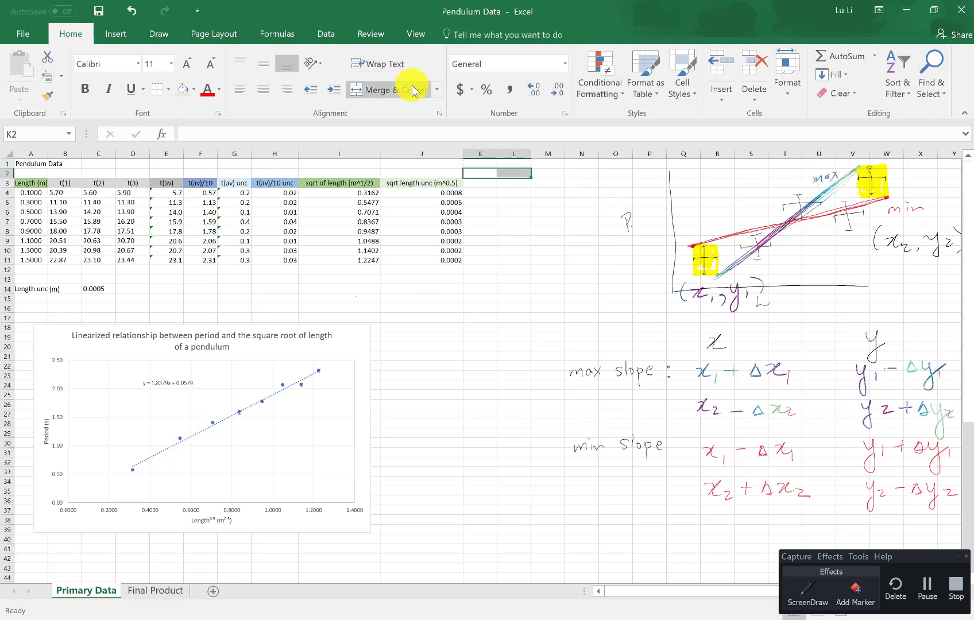
click(438, 90)
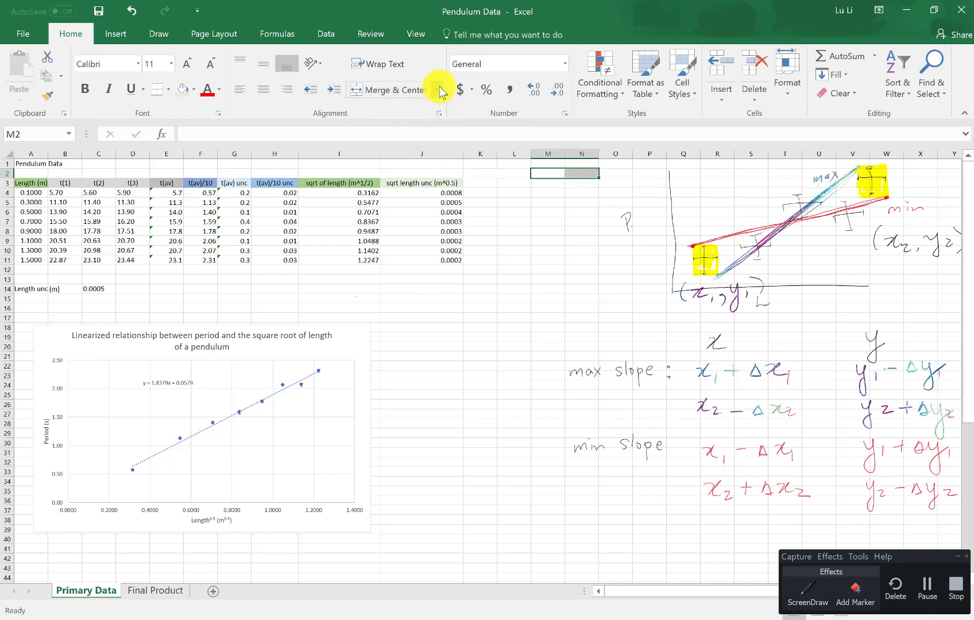
- Enter the Max slope and Min slope headings with x and y column labels beneath
text(Ma)
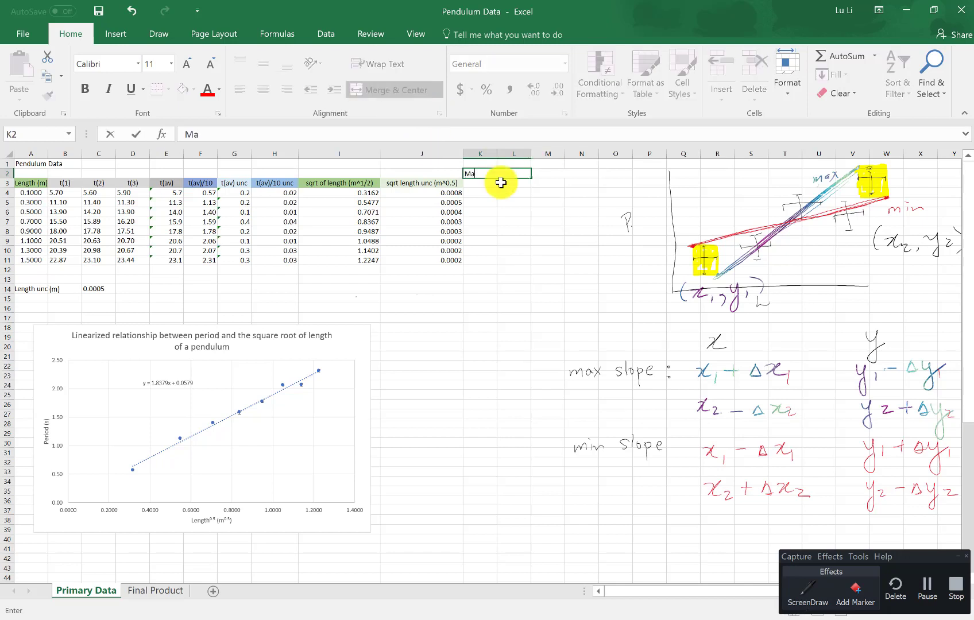
text(Min slope)
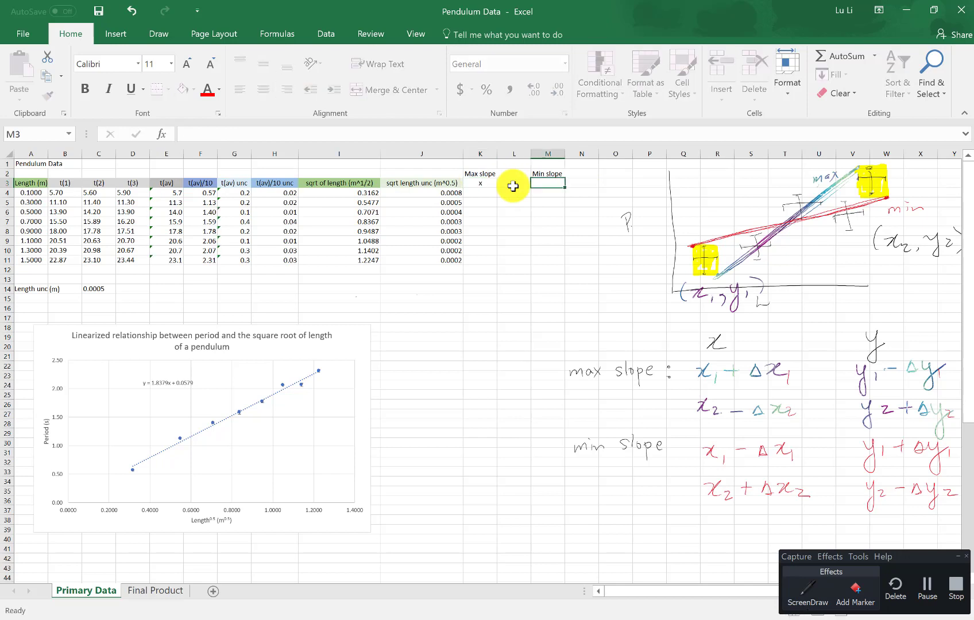
text(x)
click(581, 183)
text(y)
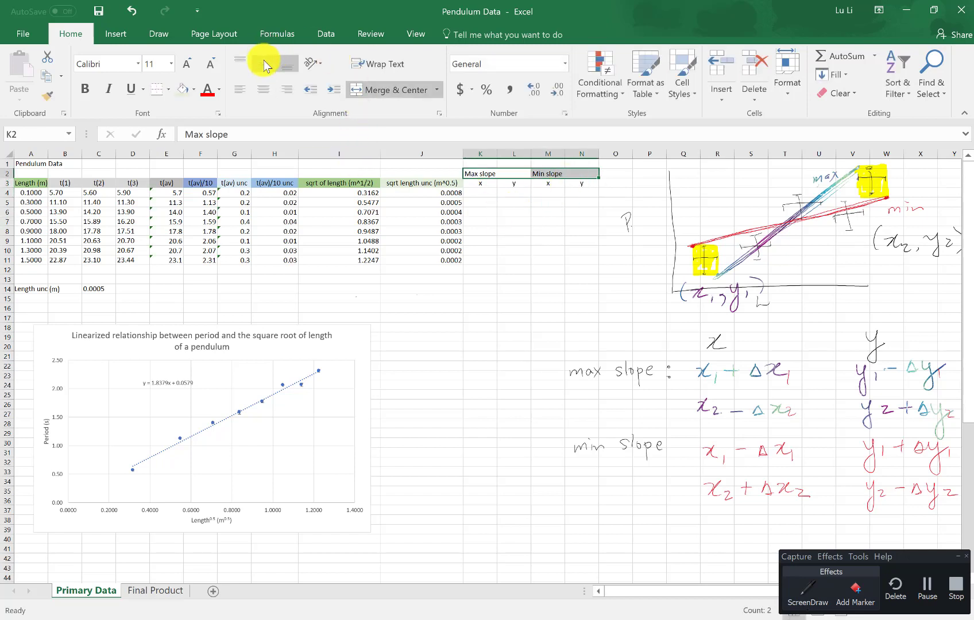
- Centre the slope headings and fill Max slope pink and Min slope yellow
click(514, 231)
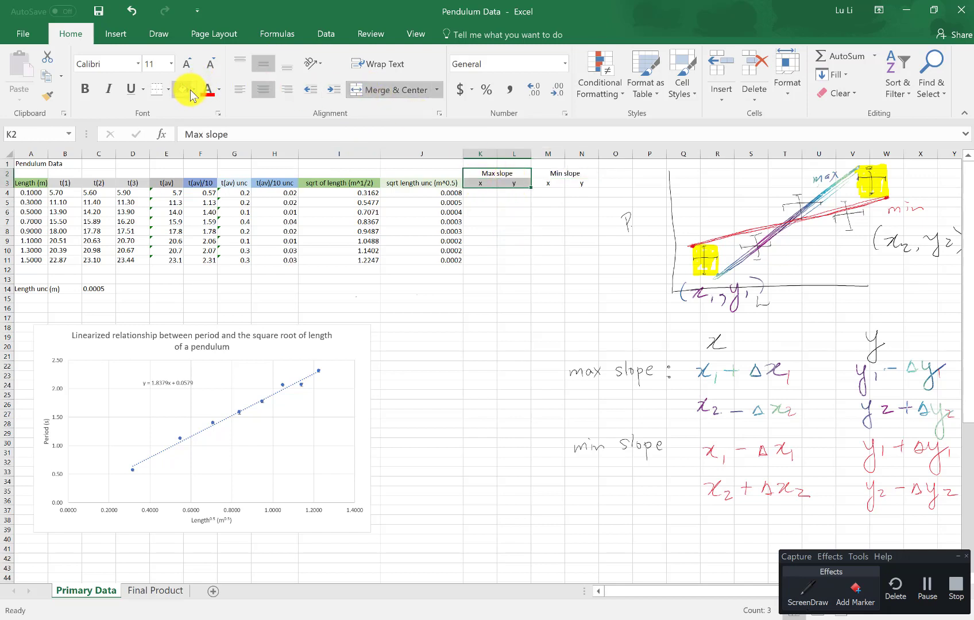
click(194, 89)
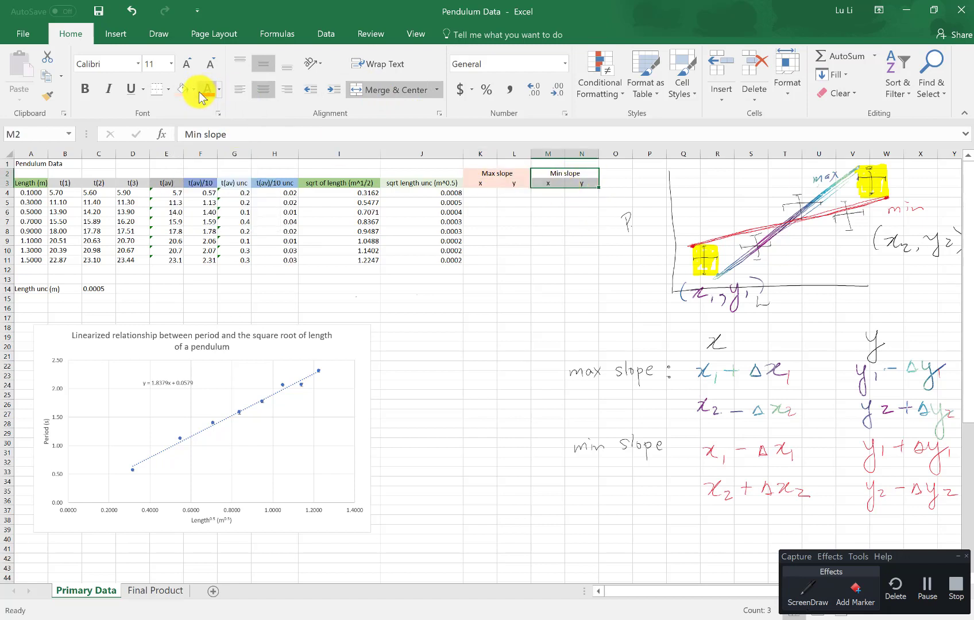
click(191, 88)
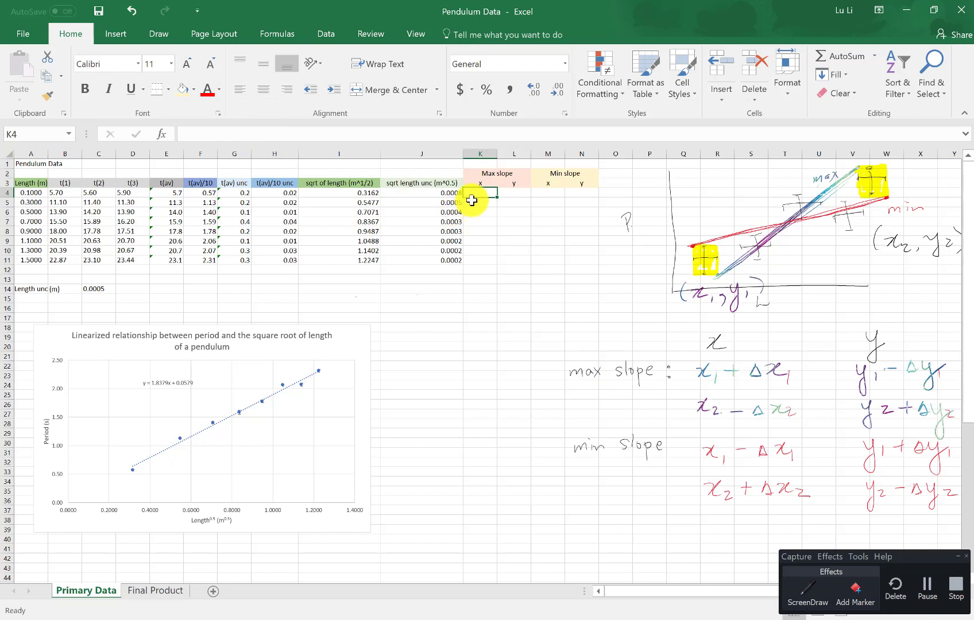
mouse_move(686, 385)
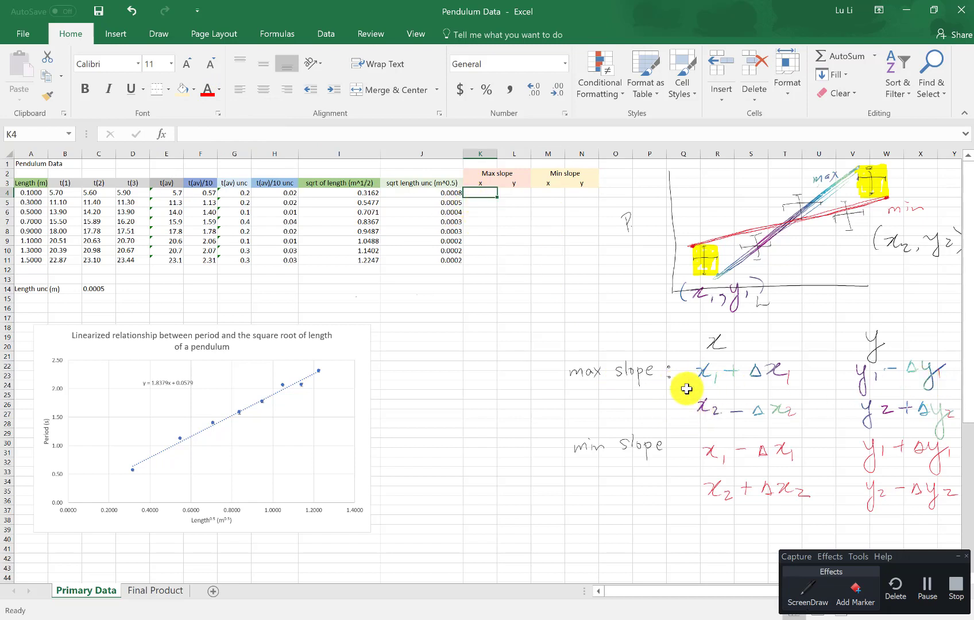
mouse_move(529, 213)
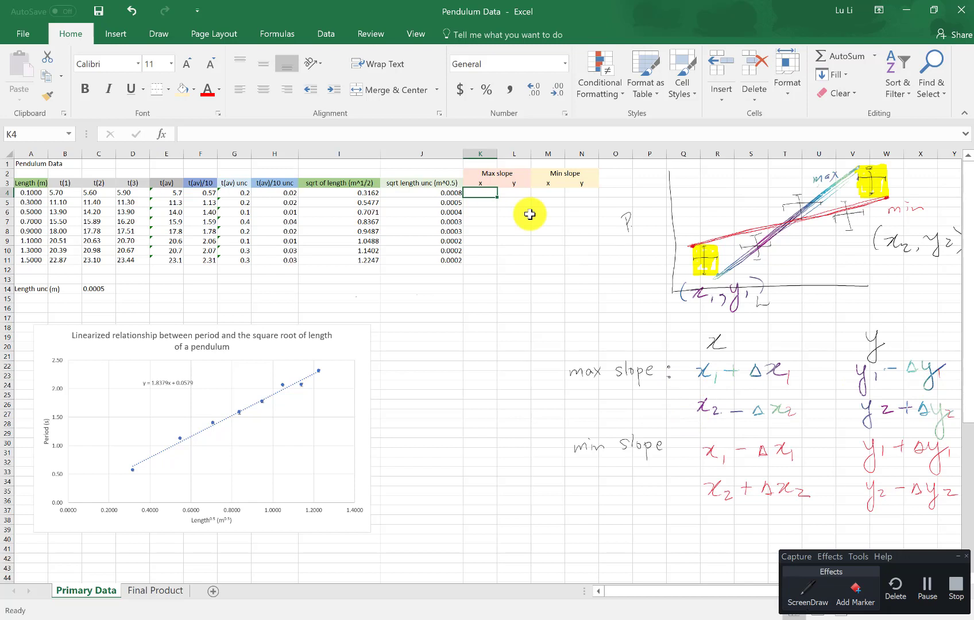
- Enter =I4+J4 in K4, the first root-length plus its uncertainty (0.3170)
text(=)
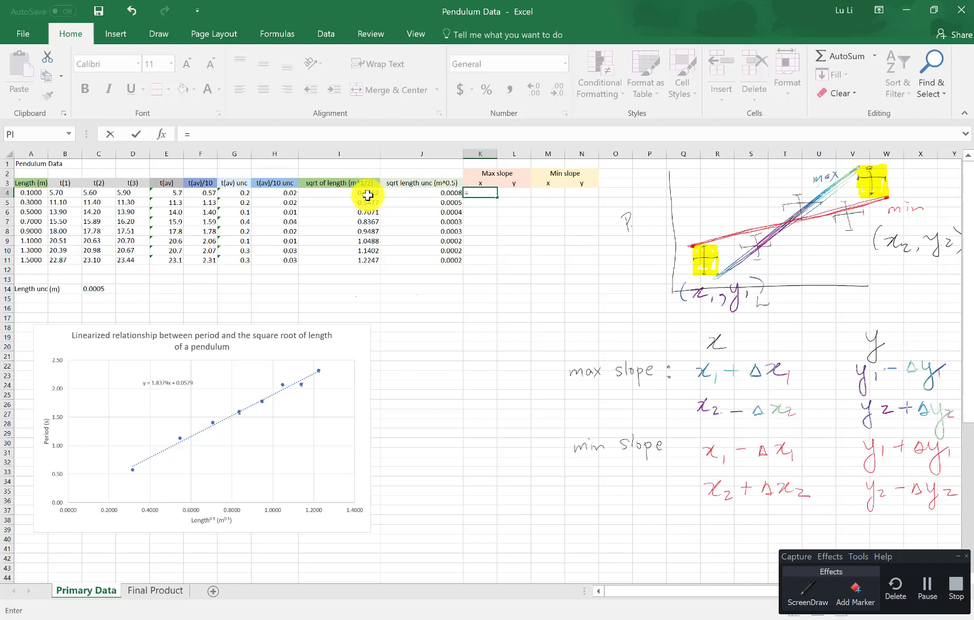
click(338, 193)
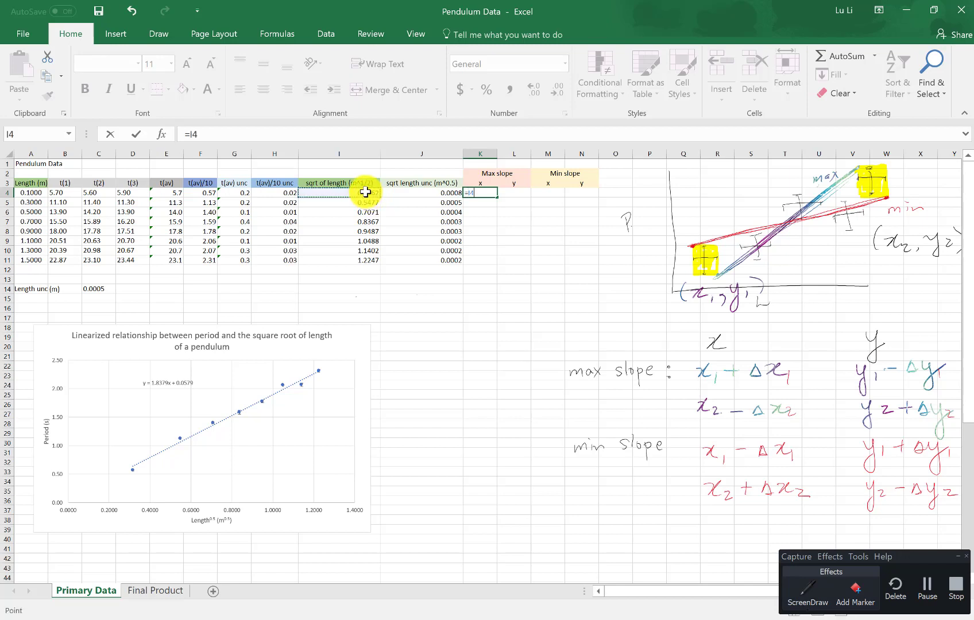
mouse_move(512, 585)
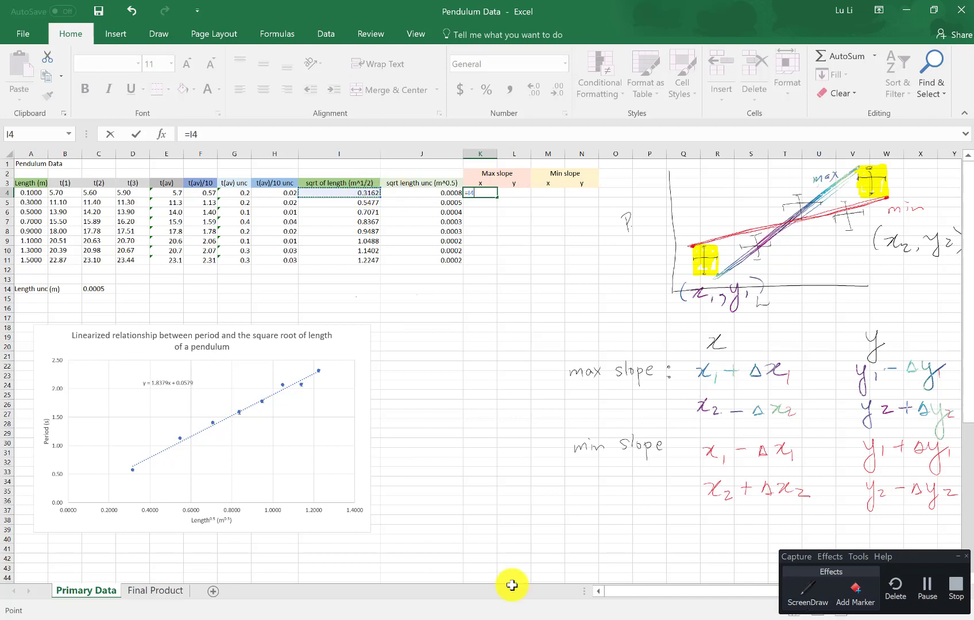
mouse_move(402, 198)
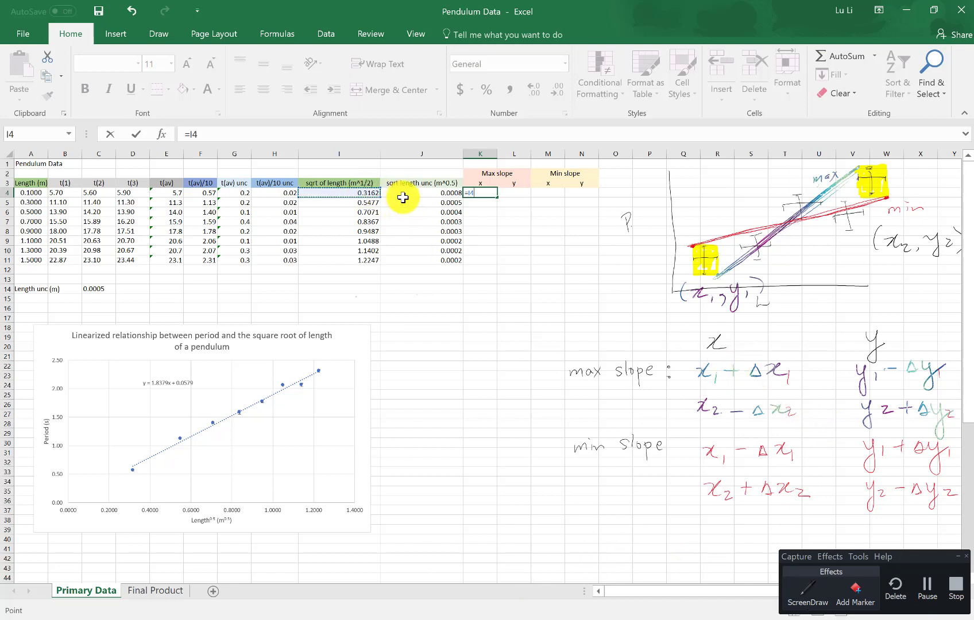
text(+)
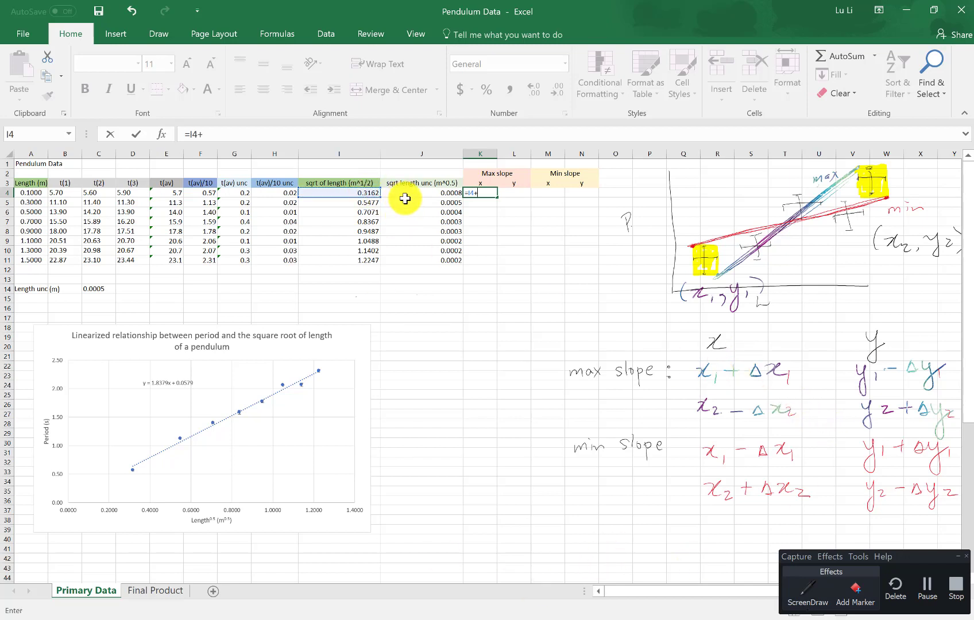
click(421, 193)
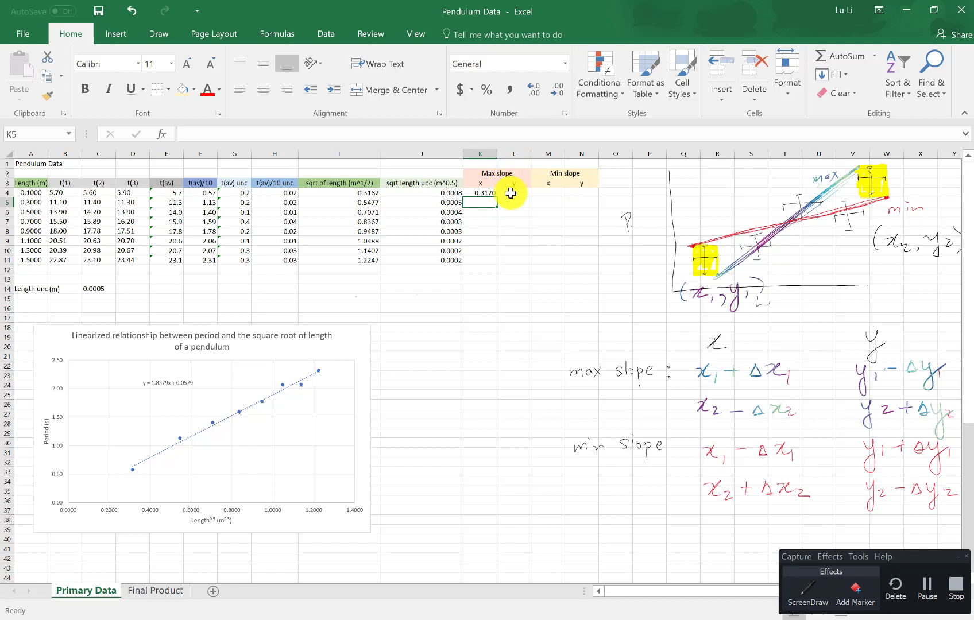
- Enter =F4-H4 in L4, the first period minus its uncertainty (0.56)
click(513, 193)
text(=F4)
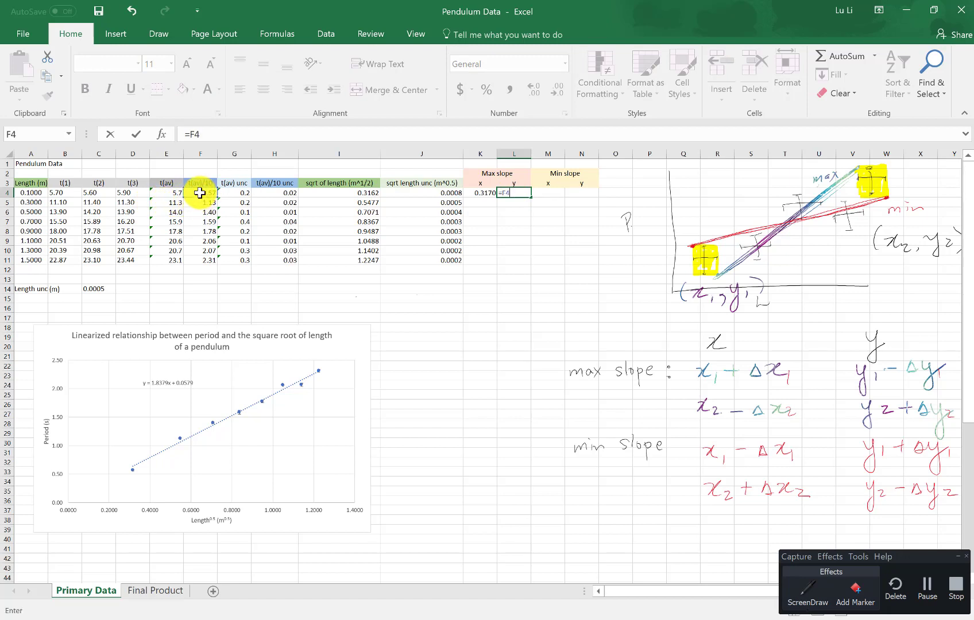
text(-)
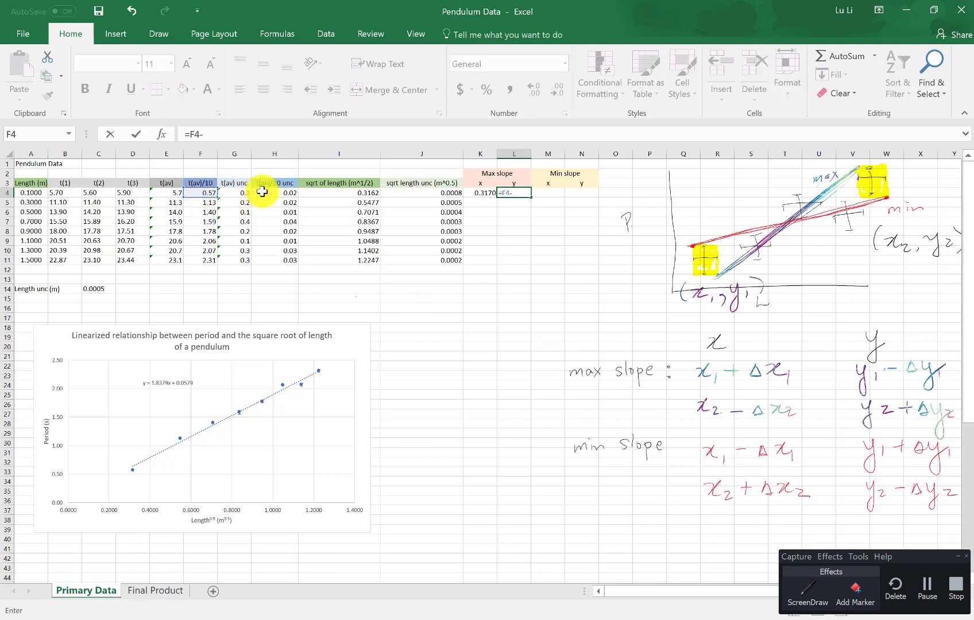
click(273, 192)
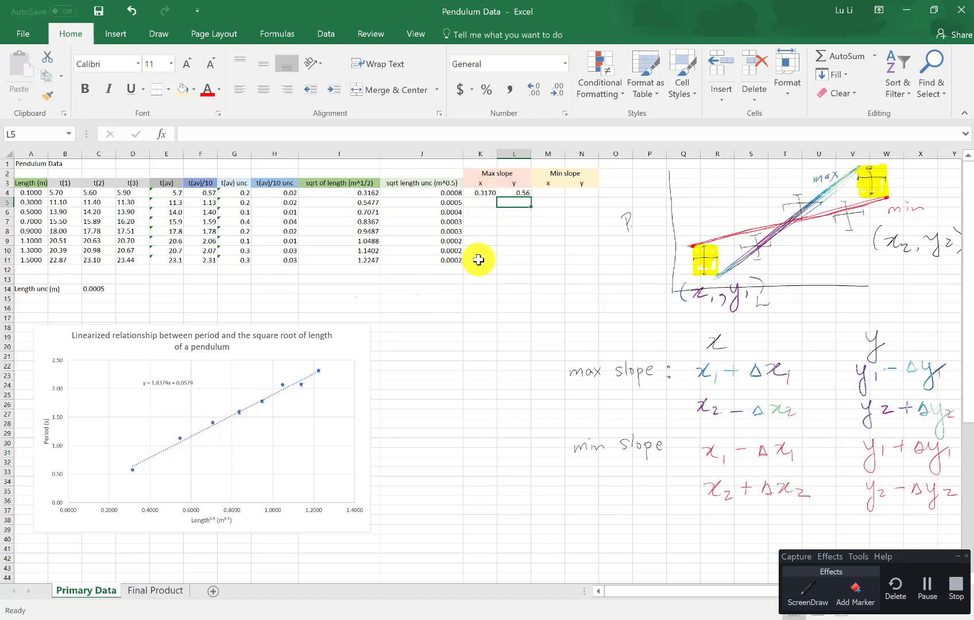
- Enter =I11-J11 in K11, the last root-length minus its uncertainty (1.2245)
click(479, 261)
text(=)
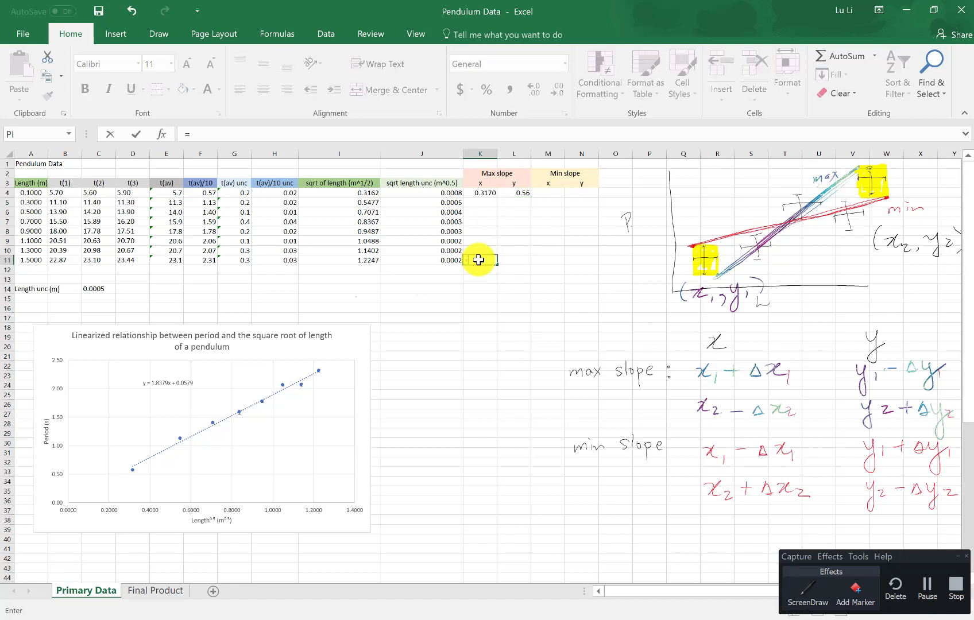
click(359, 261)
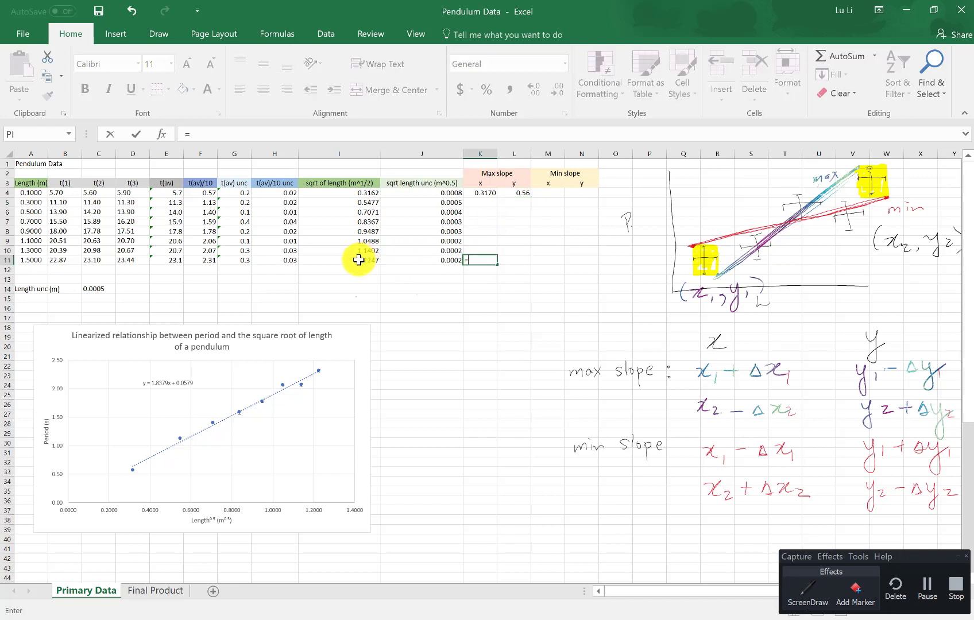
click(339, 259)
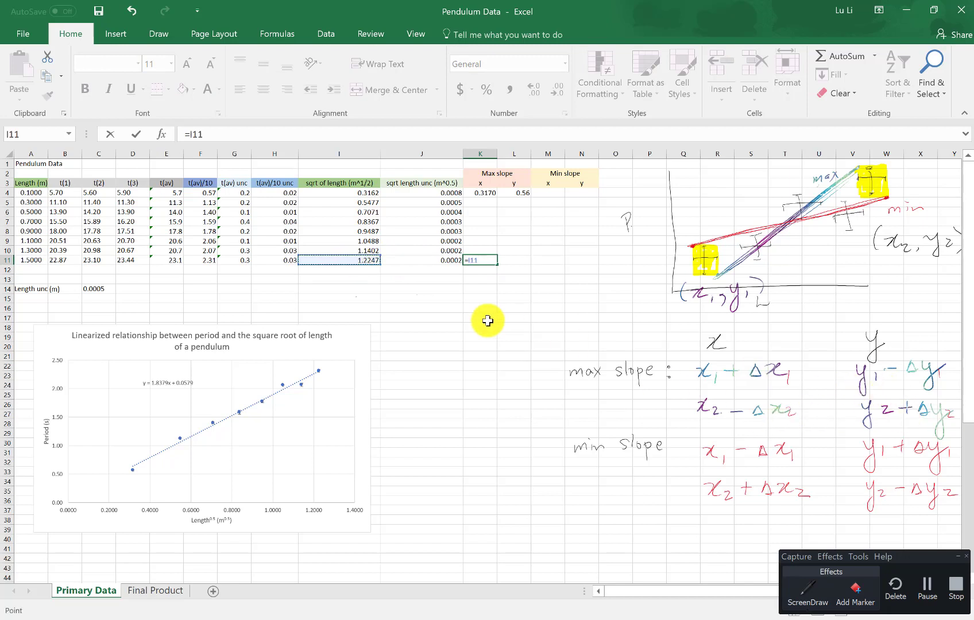
text(-J11)
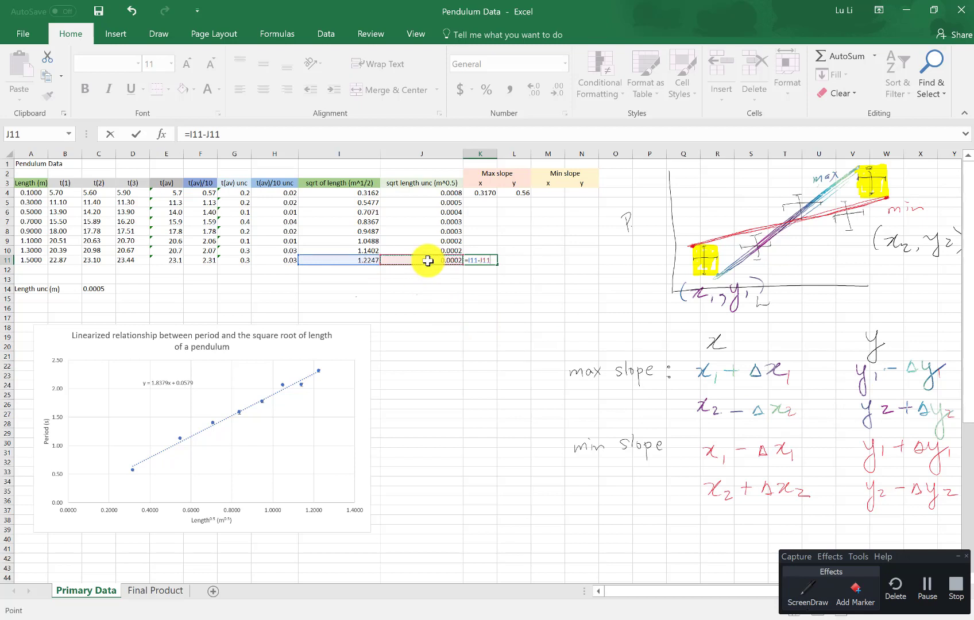
key(enter)
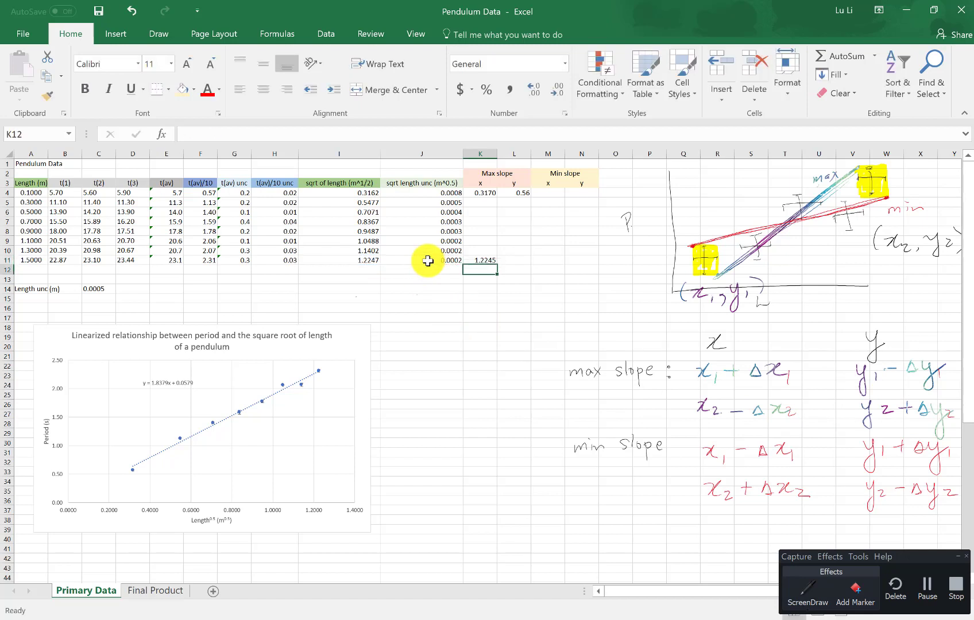
- Enter =F11+H11 in L11, the last period plus its uncertainty (2.34)
click(513, 260)
text(=)
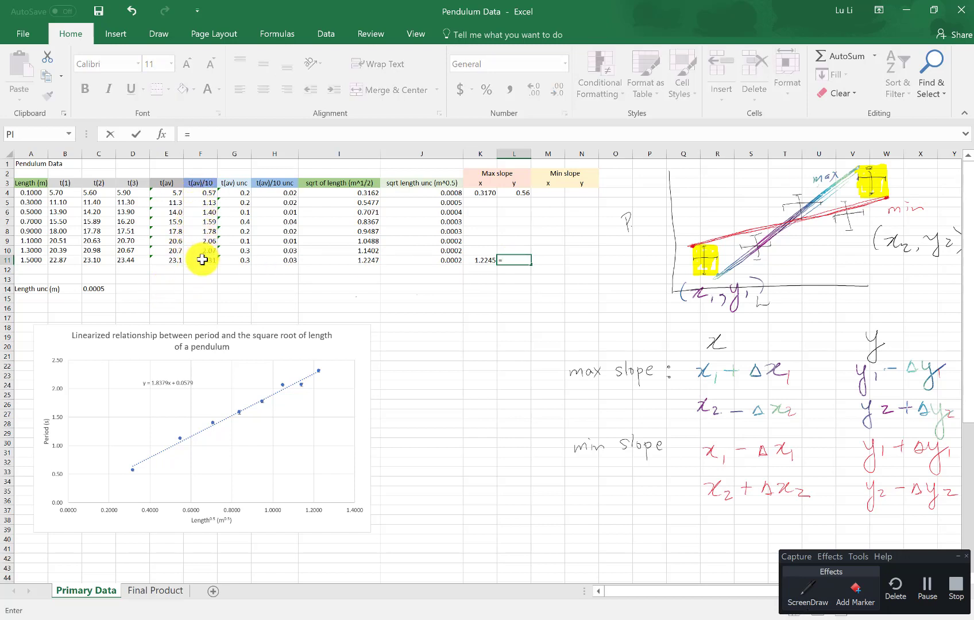
click(200, 259)
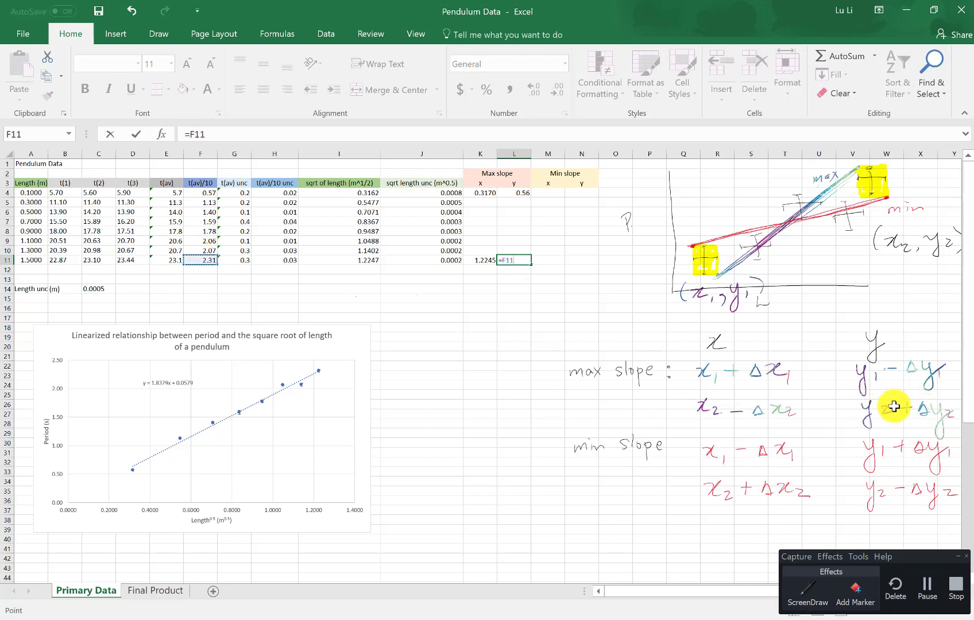
text(+)
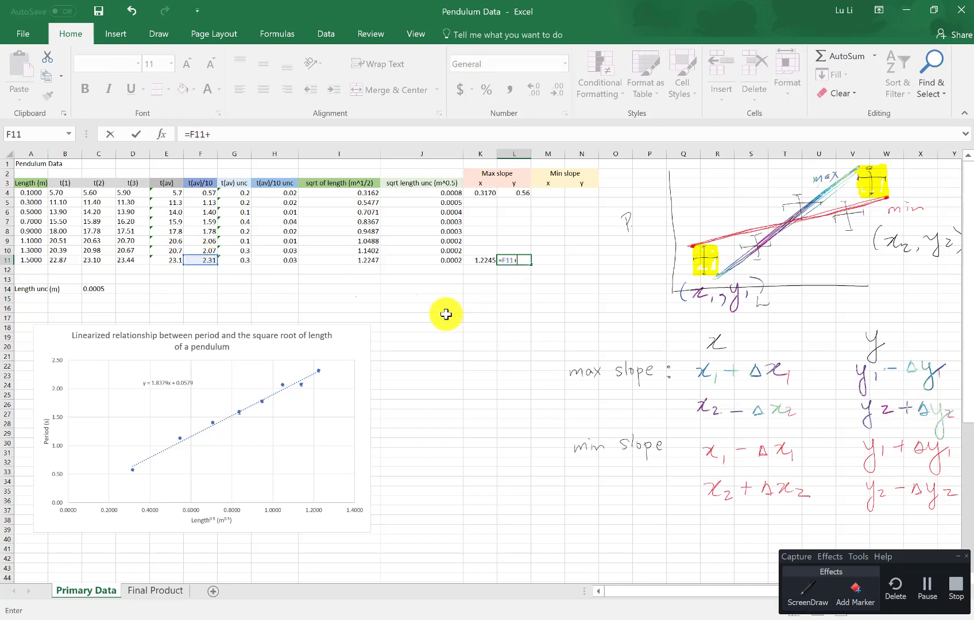
click(275, 260)
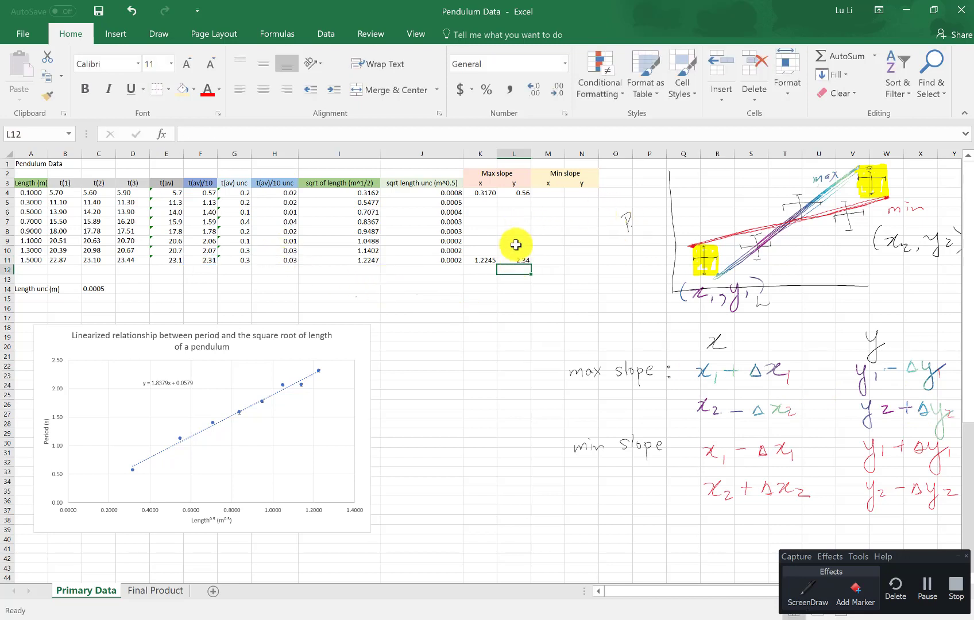
mouse_move(549, 168)
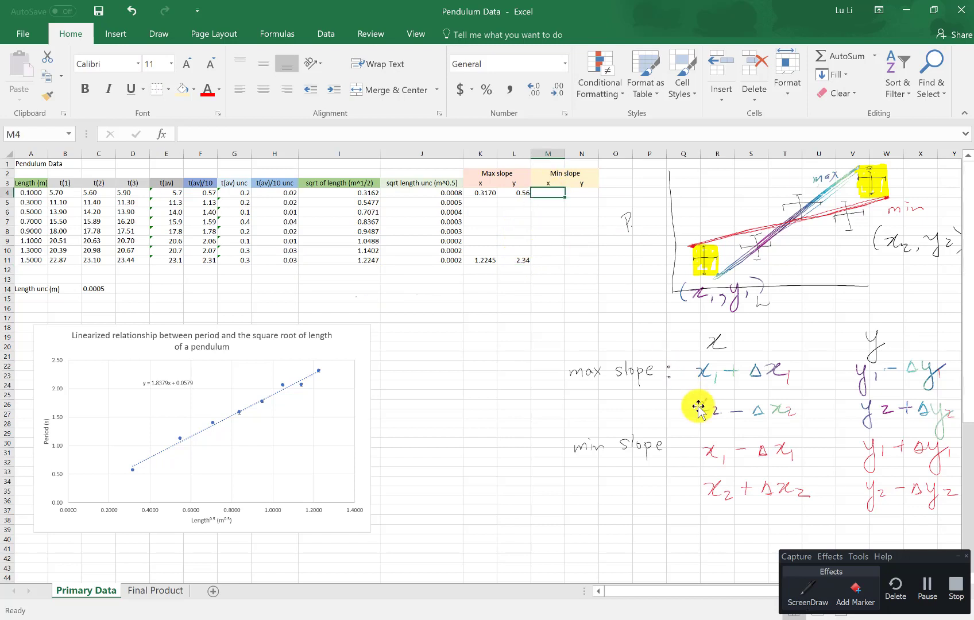
- Enter =I4-J4 in M4 and =F4+H4 in N4, giving the first Min slope point 0.3154, 0.59
text(=)
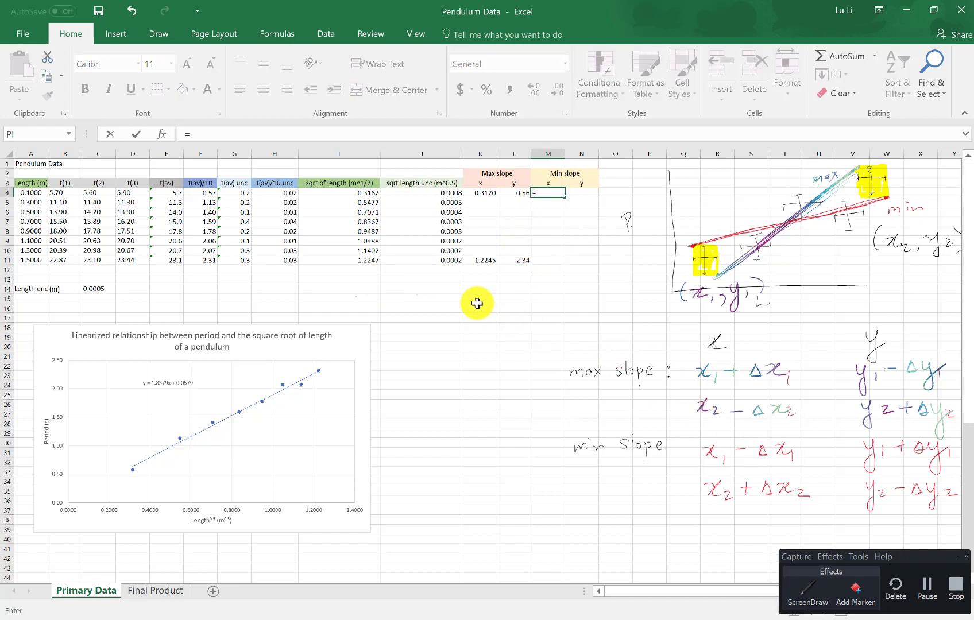
click(330, 193)
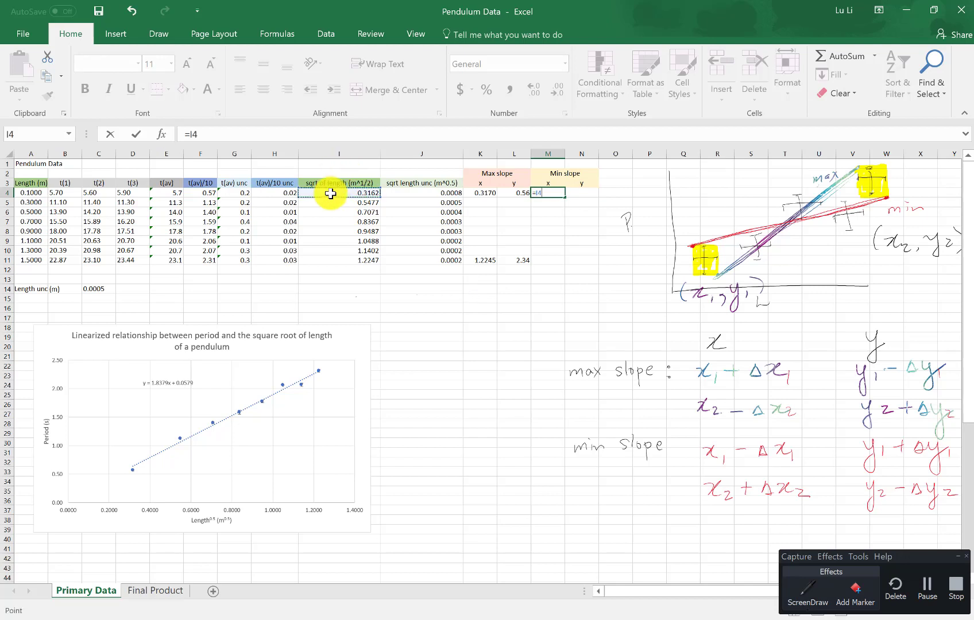
text(-)
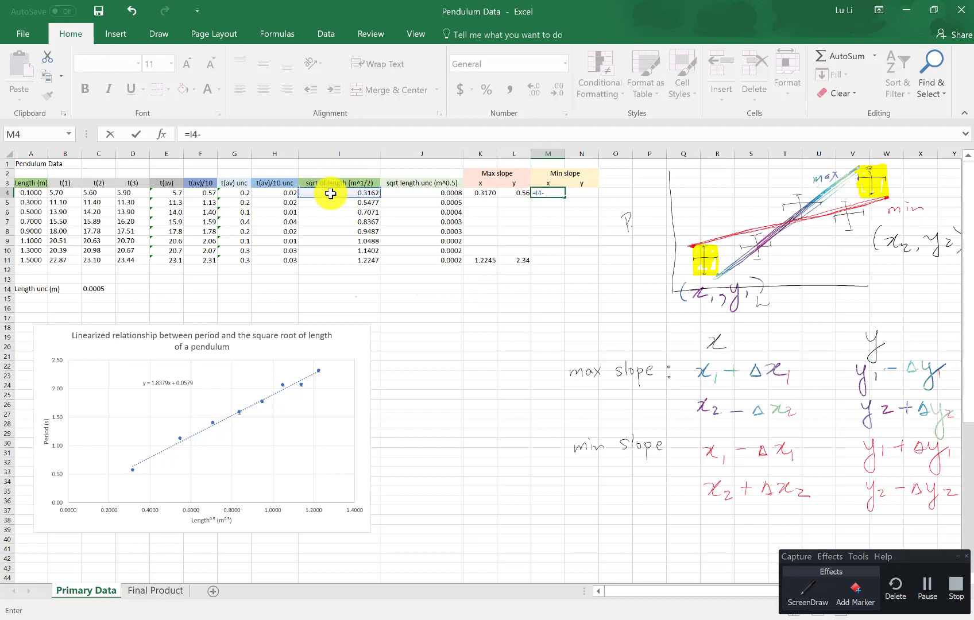
mouse_move(406, 194)
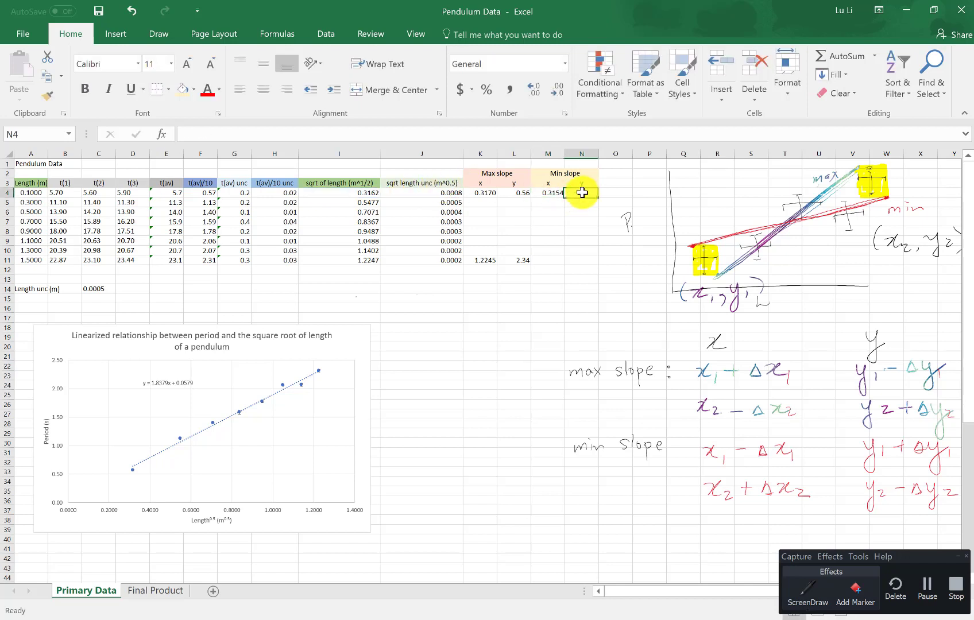
text(=F4)
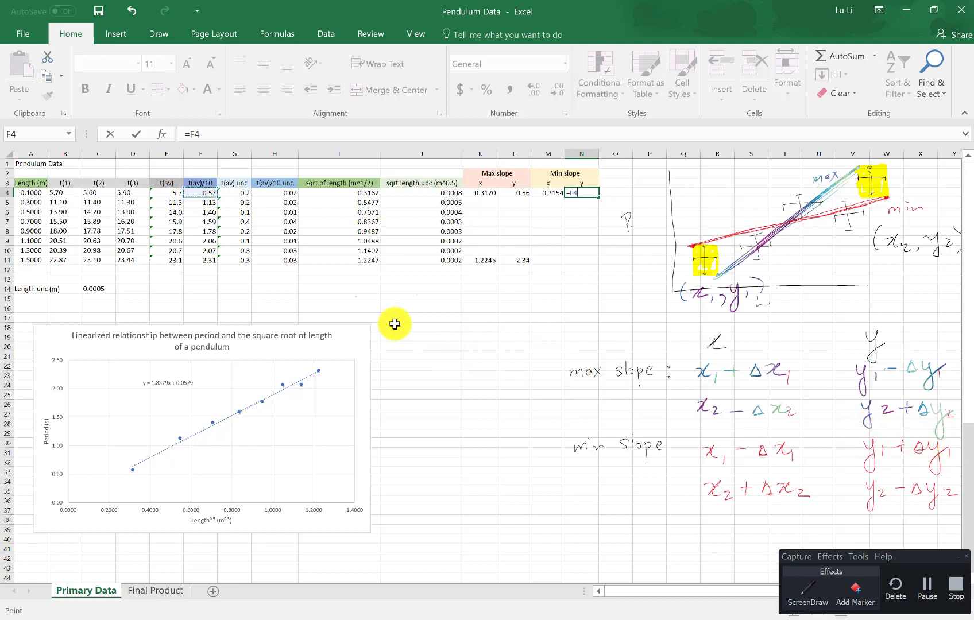
text(+)
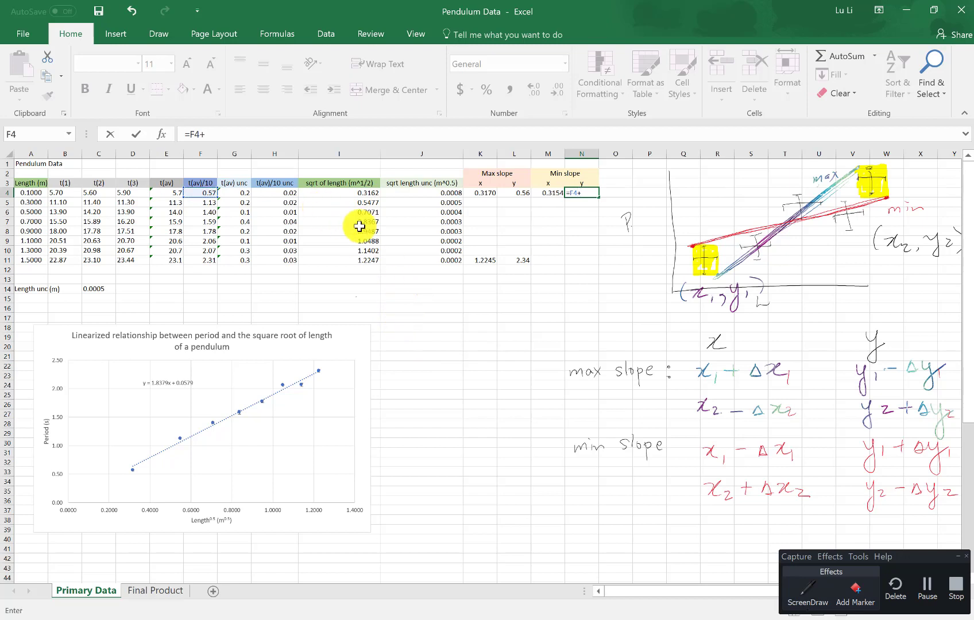
click(273, 193)
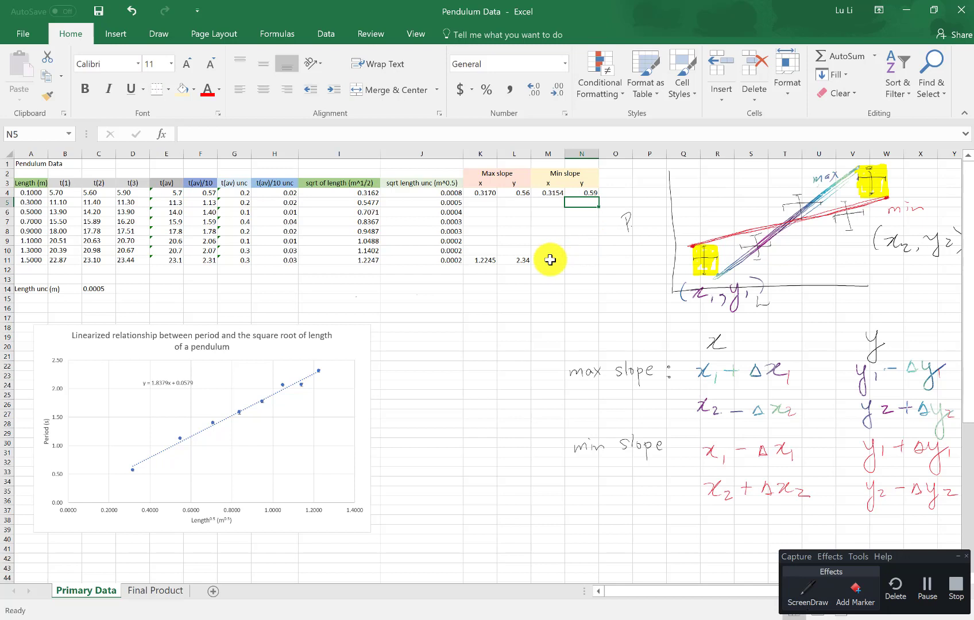
- Enter =I11+J11 in M11 and =F11-H11 in N11, giving the last Min slope point 1.2249, 2.29
click(546, 259)
text(=I11)
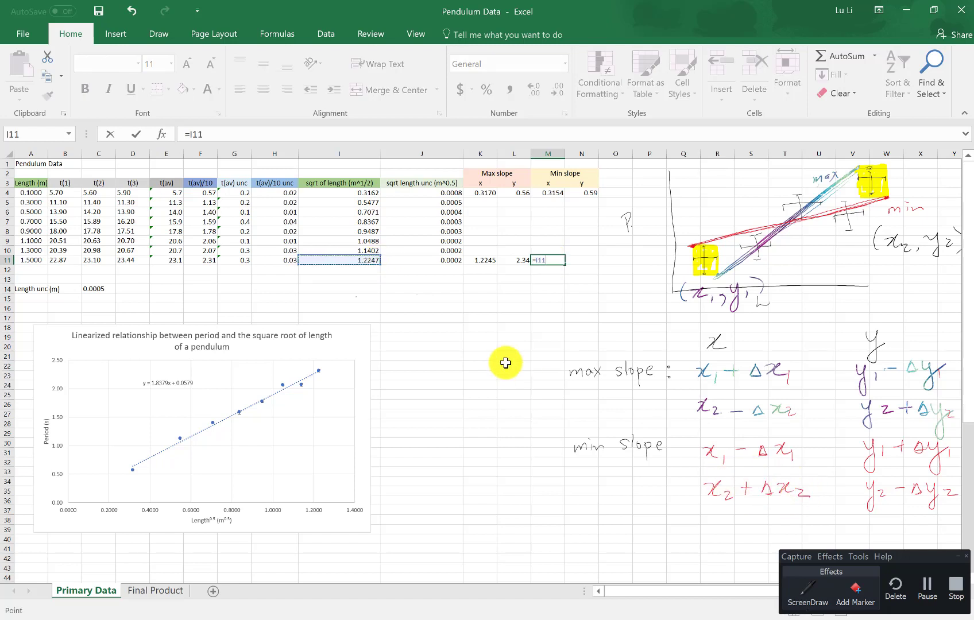
text(+)
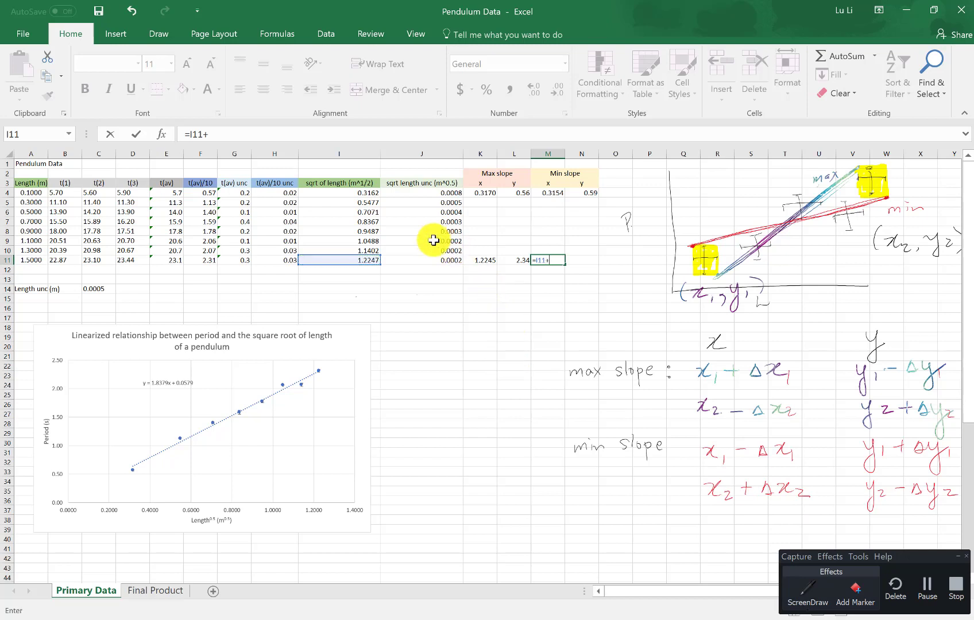
click(422, 260)
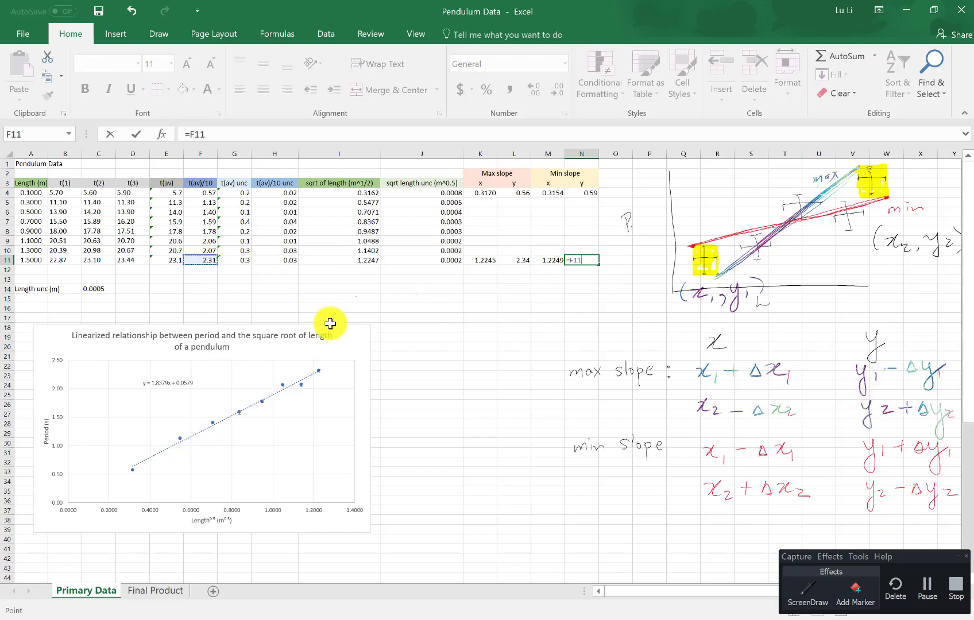
click(274, 259)
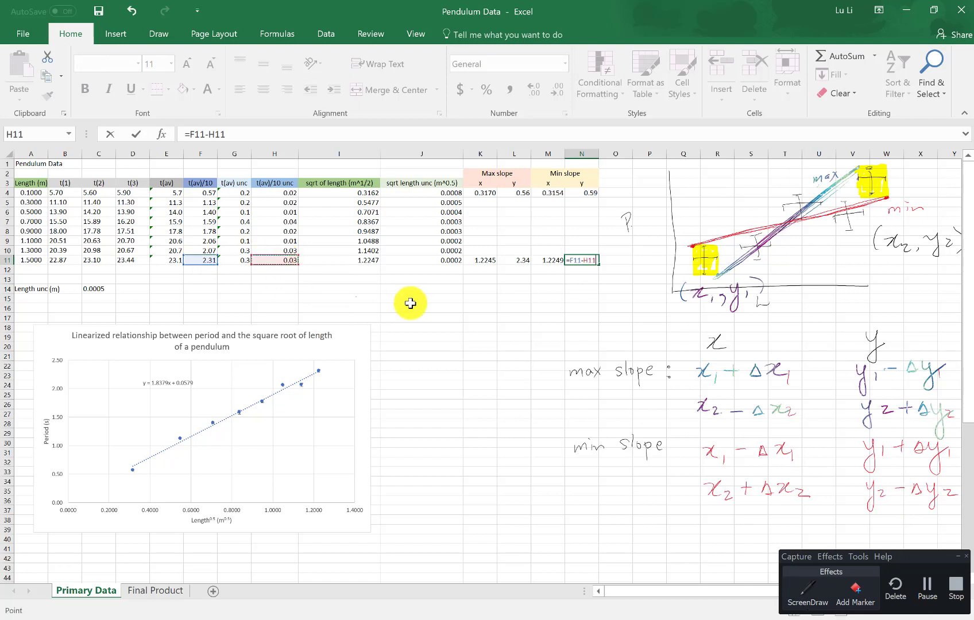
key(enter)
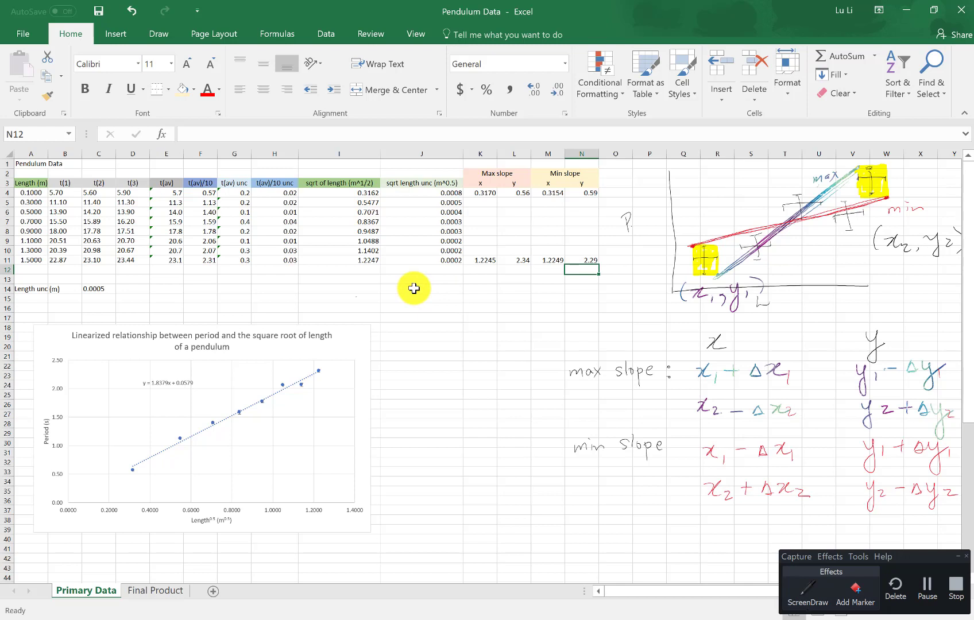
mouse_move(353, 341)
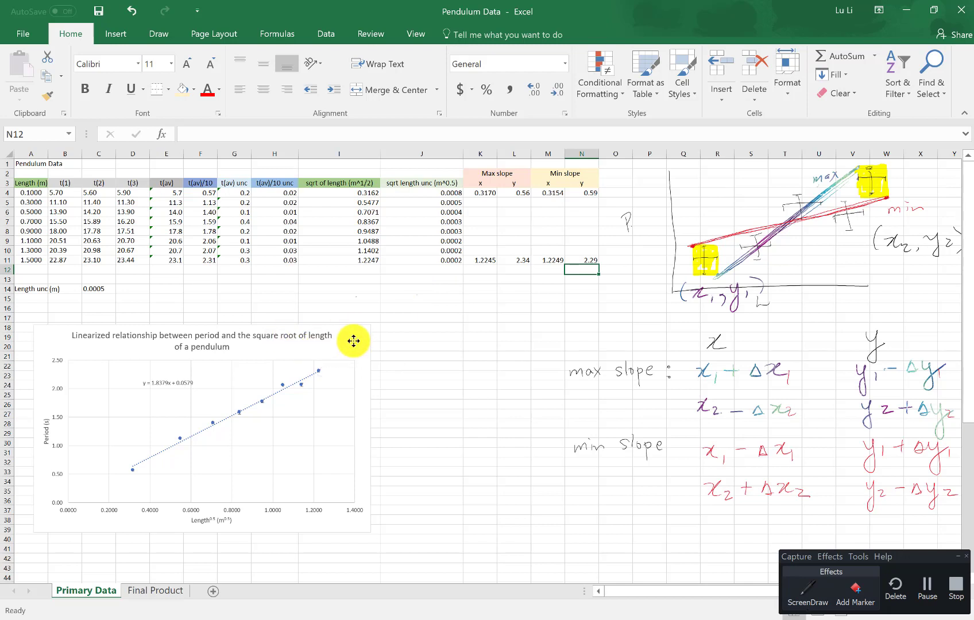
- Select the pendulum chart and bring up its Select Data Source settings
click(202, 428)
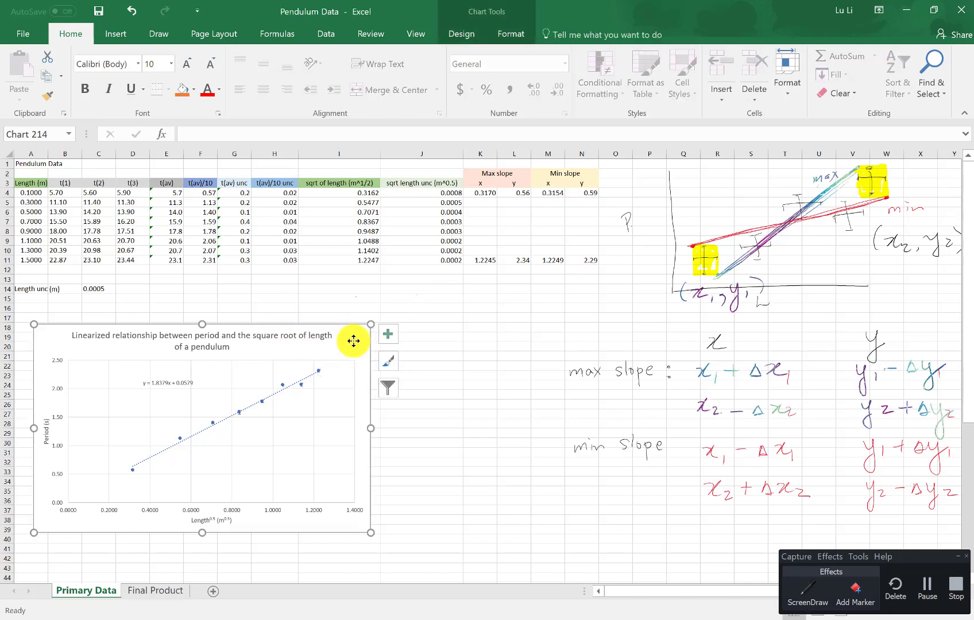
mouse_move(284, 352)
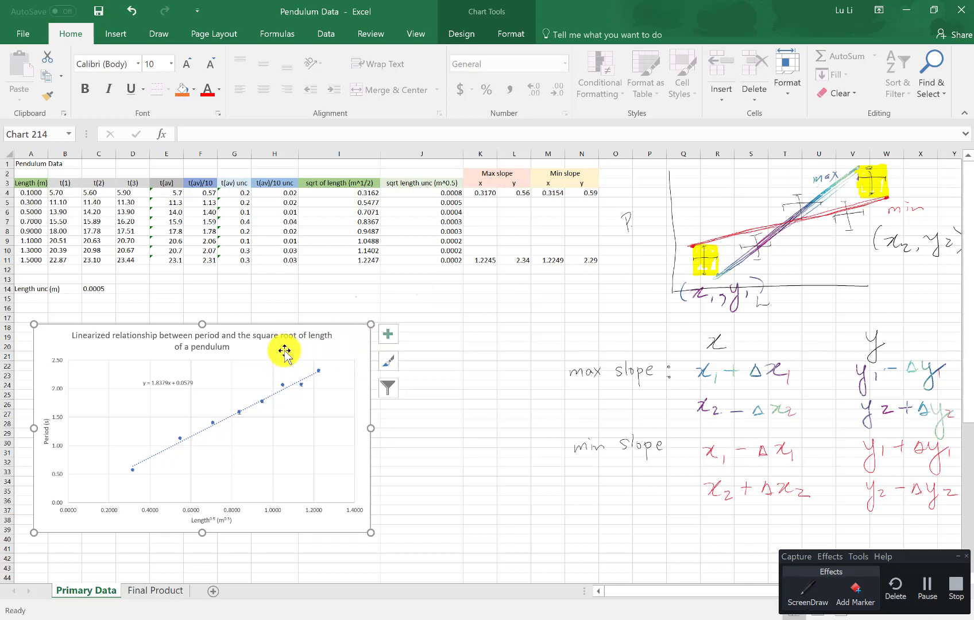
right_click(284, 350)
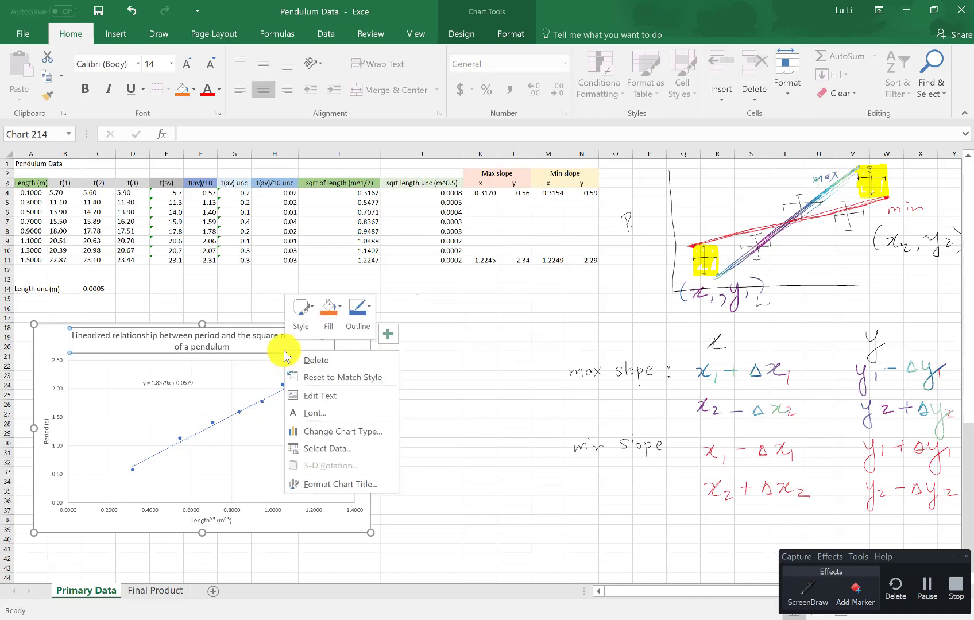
click(340, 448)
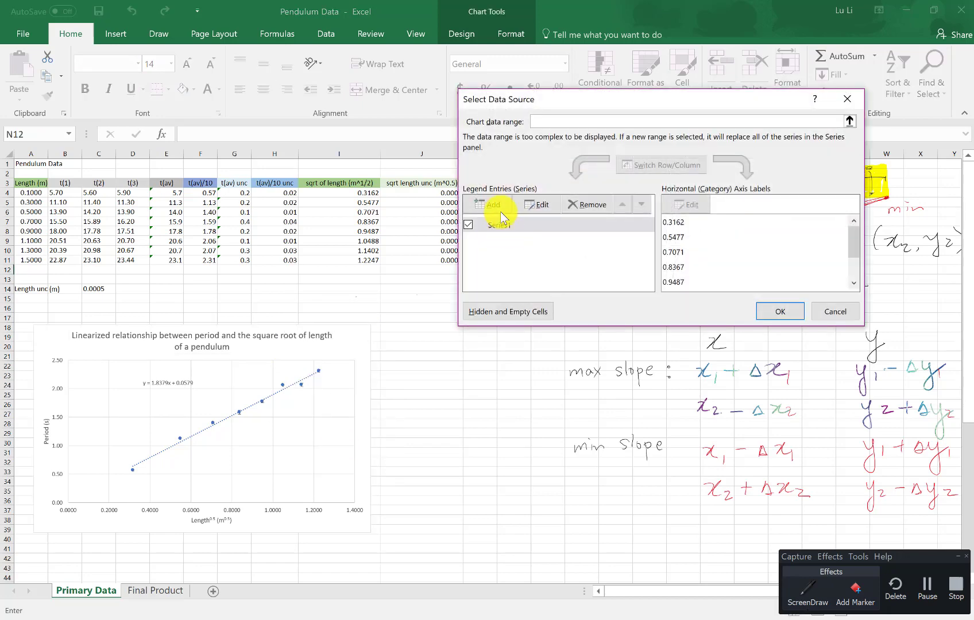
- Add a 'max slope' series using the K and L columns for its x and y values
click(490, 206)
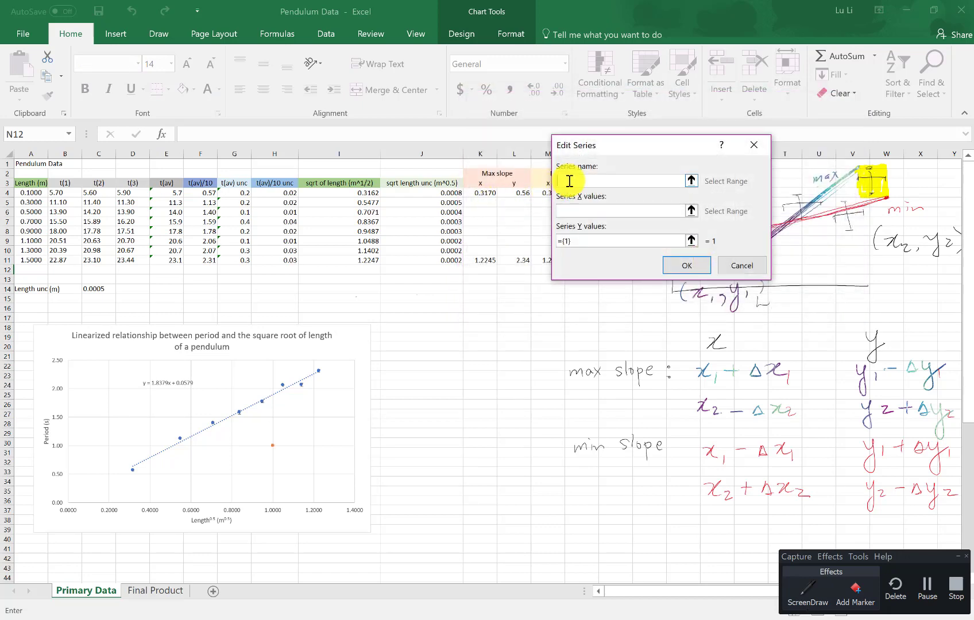
text(max slo)
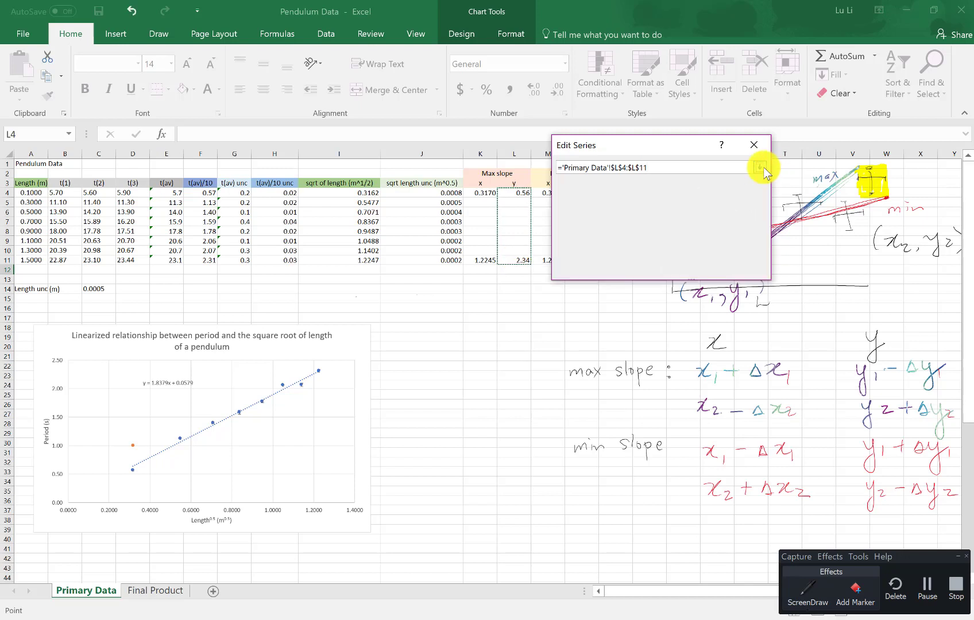
click(762, 167)
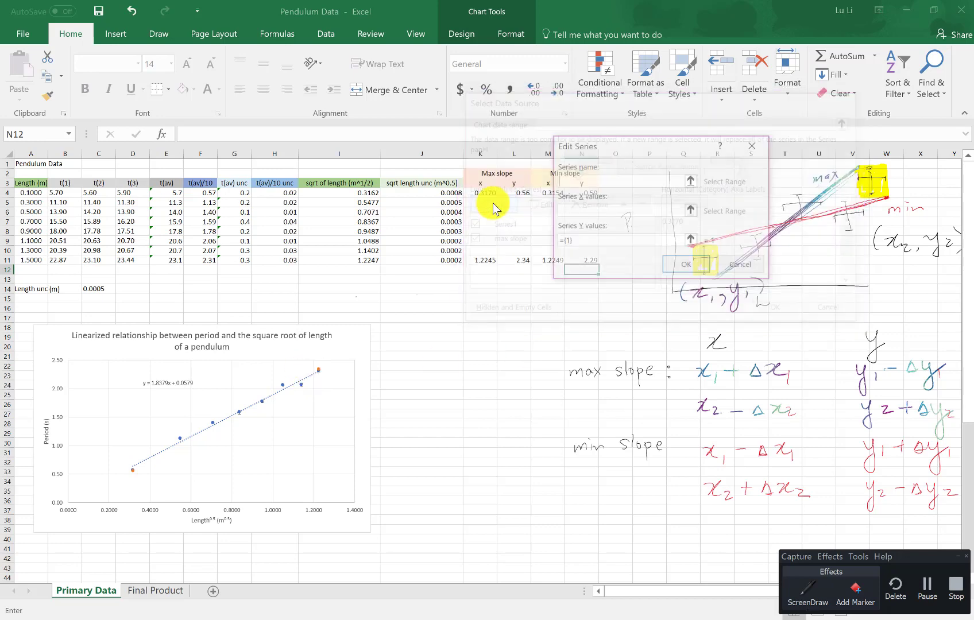
- Add a 'min slope' series from the M and N columns and apply both series to the chart
text(min slope)
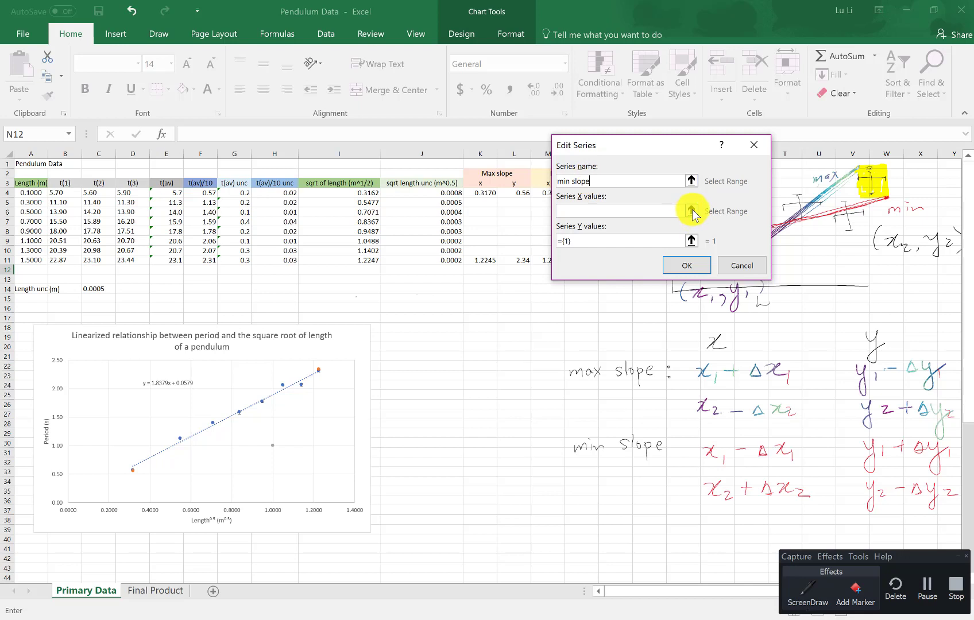
click(691, 212)
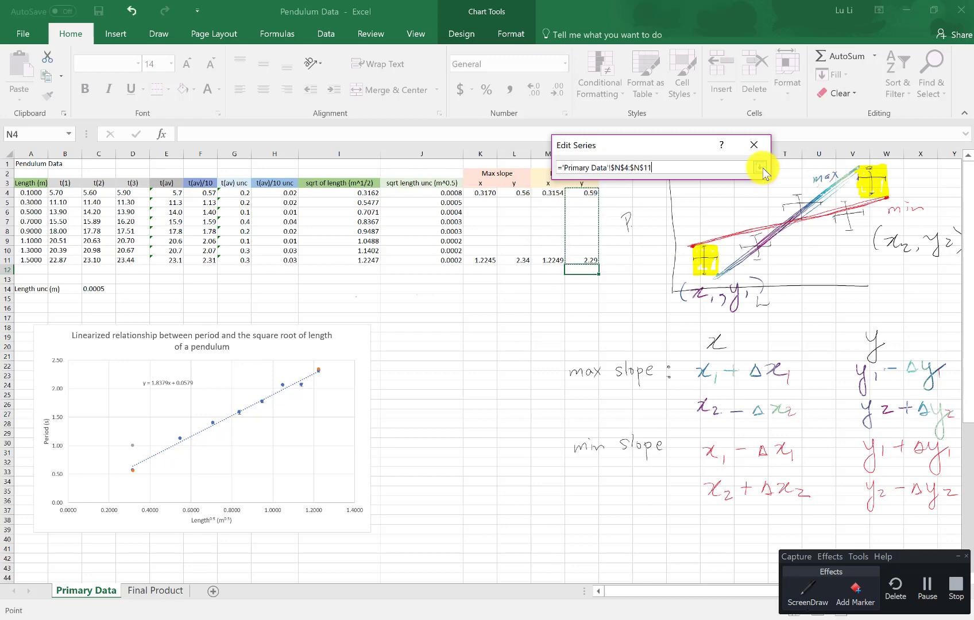
click(763, 166)
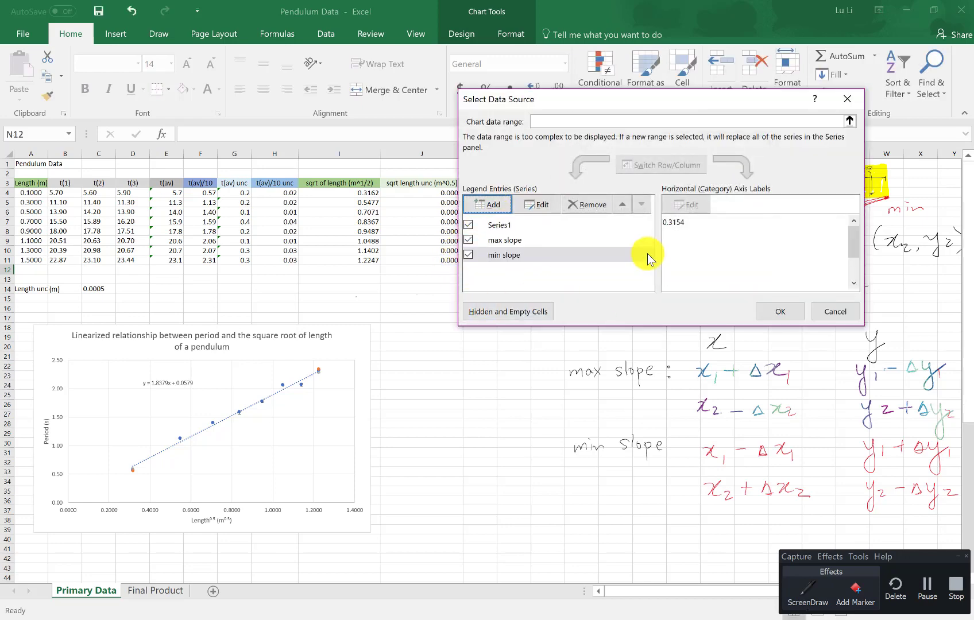
click(779, 311)
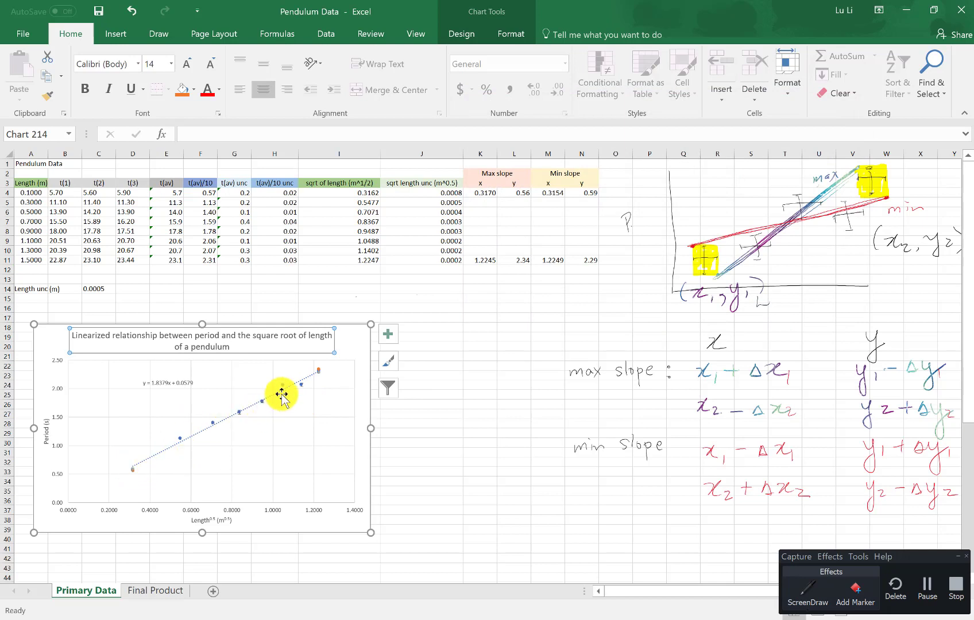
mouse_move(318, 375)
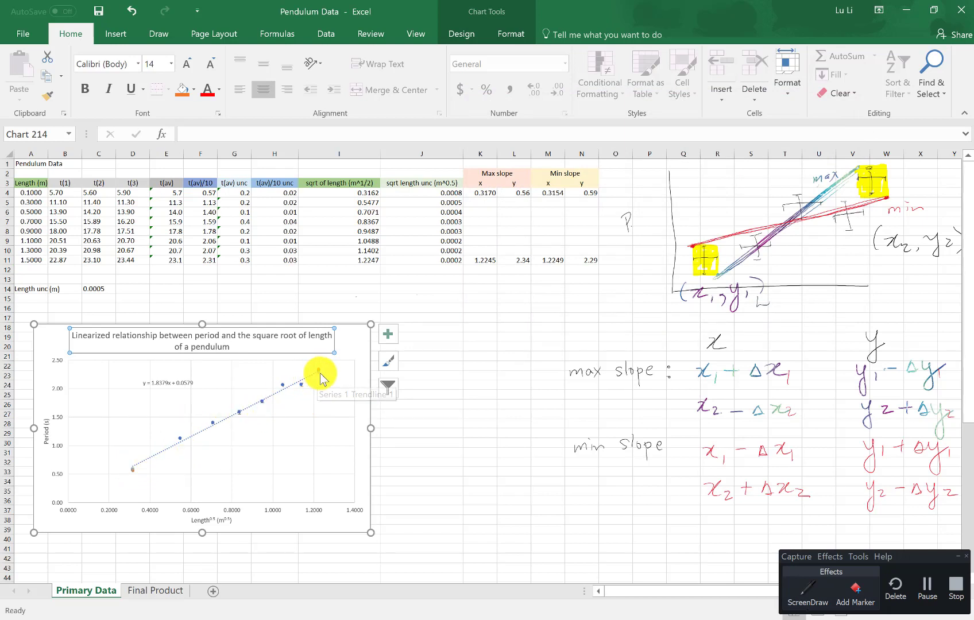
- Scroll down to view the chart with the new slope endpoints beside the average fit
scroll(down, 3)
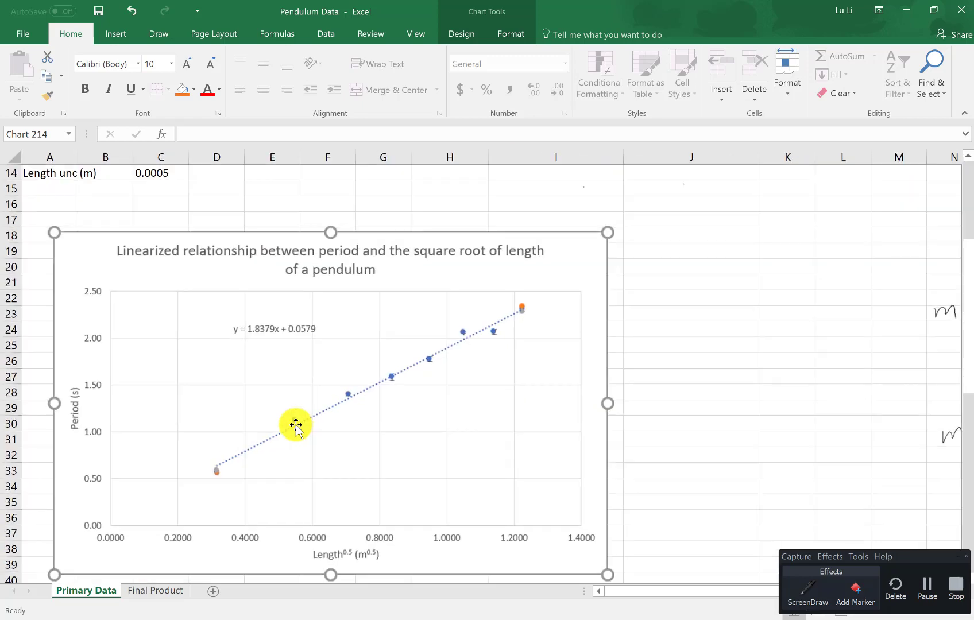
scroll(down, 3)
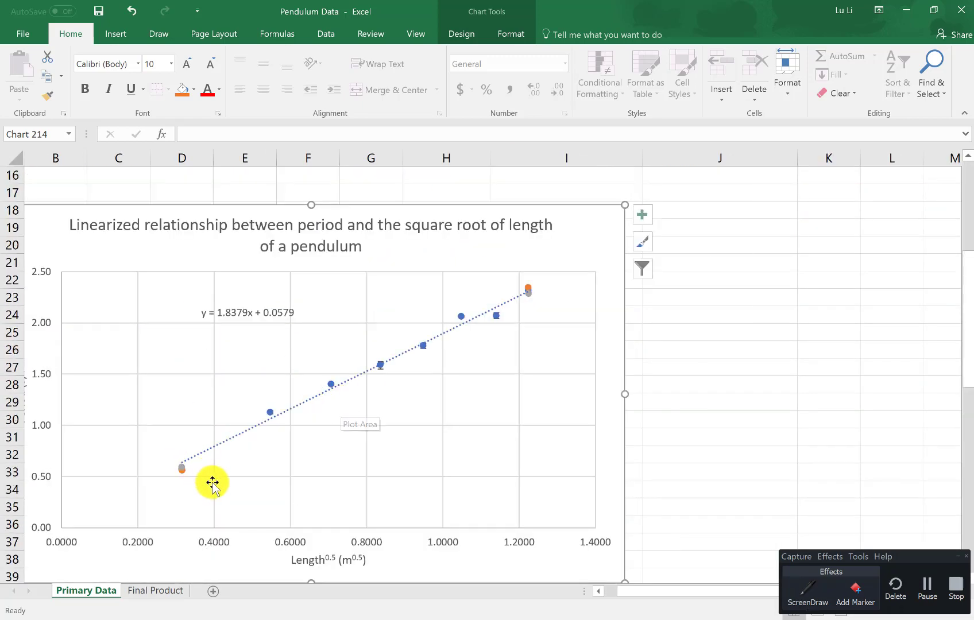
mouse_move(533, 313)
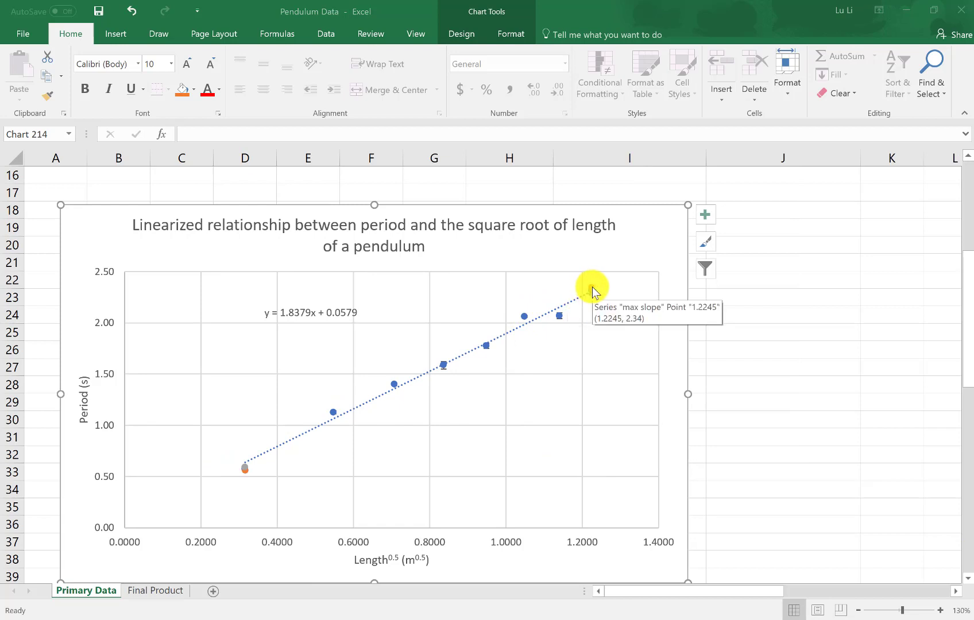
- Give the max slope series a linear trendline displaying y = 1.9656x - 0.0648
click(591, 288)
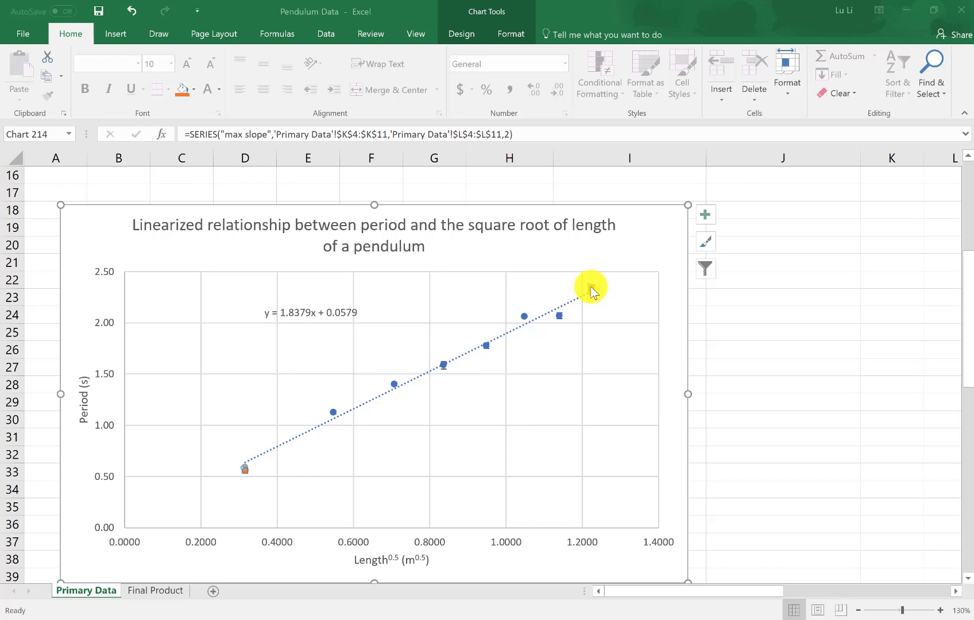
click(705, 214)
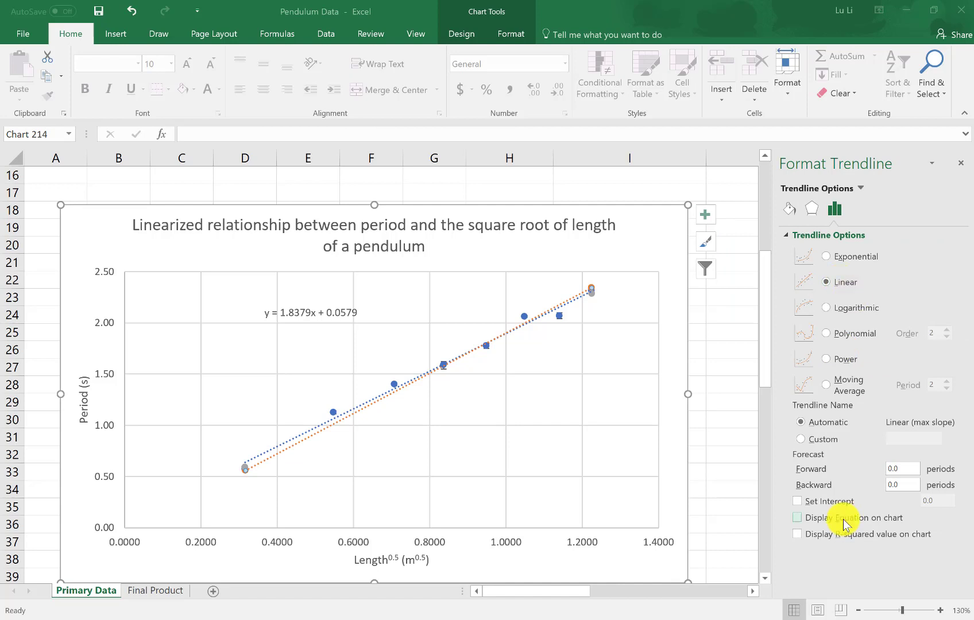
click(797, 518)
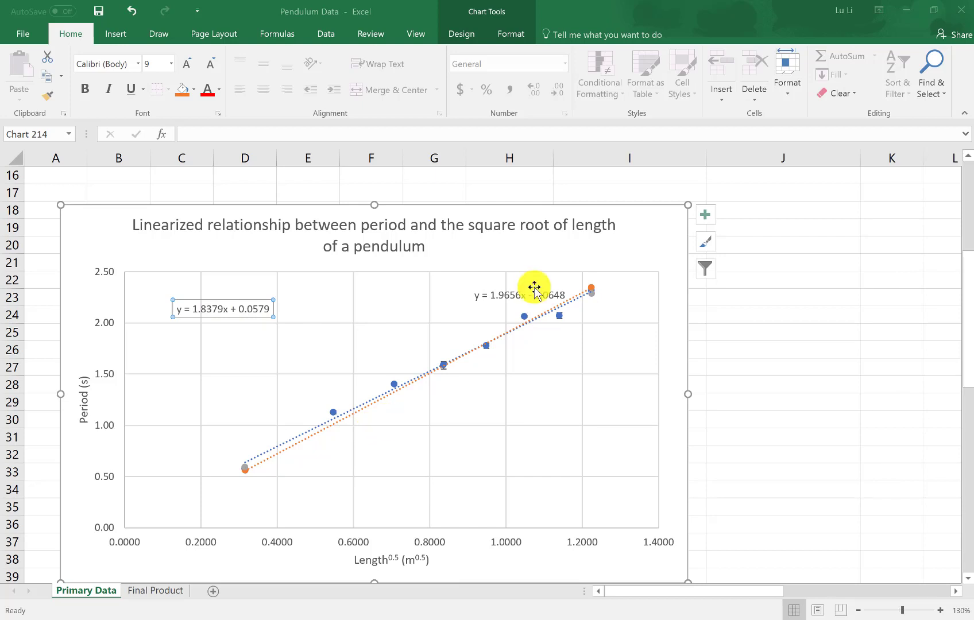
mouse_move(590, 293)
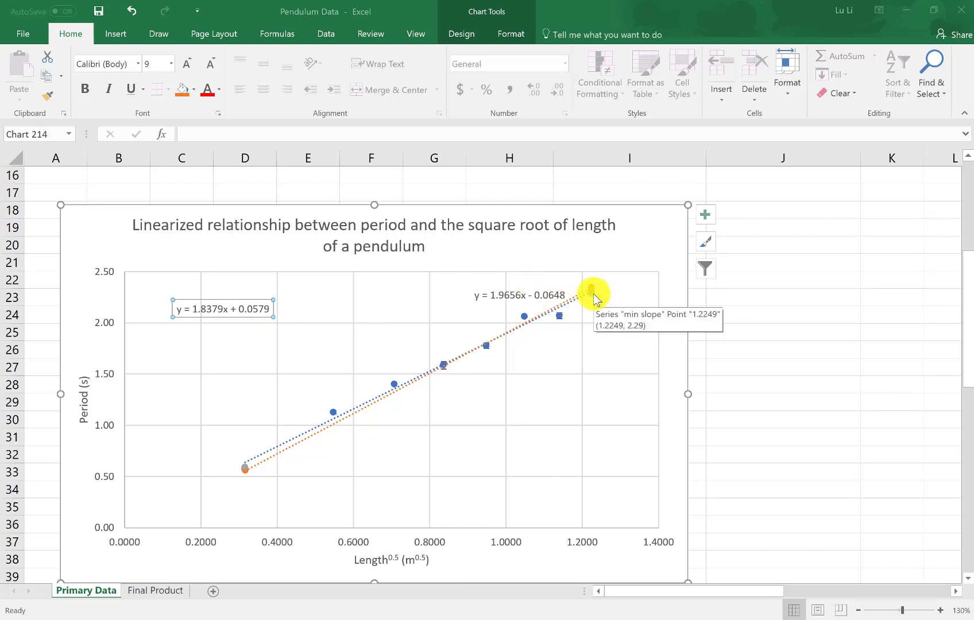
- Give the min slope series a linear trendline showing y = 1.8657x - 0.0002, placed below the lines
click(590, 292)
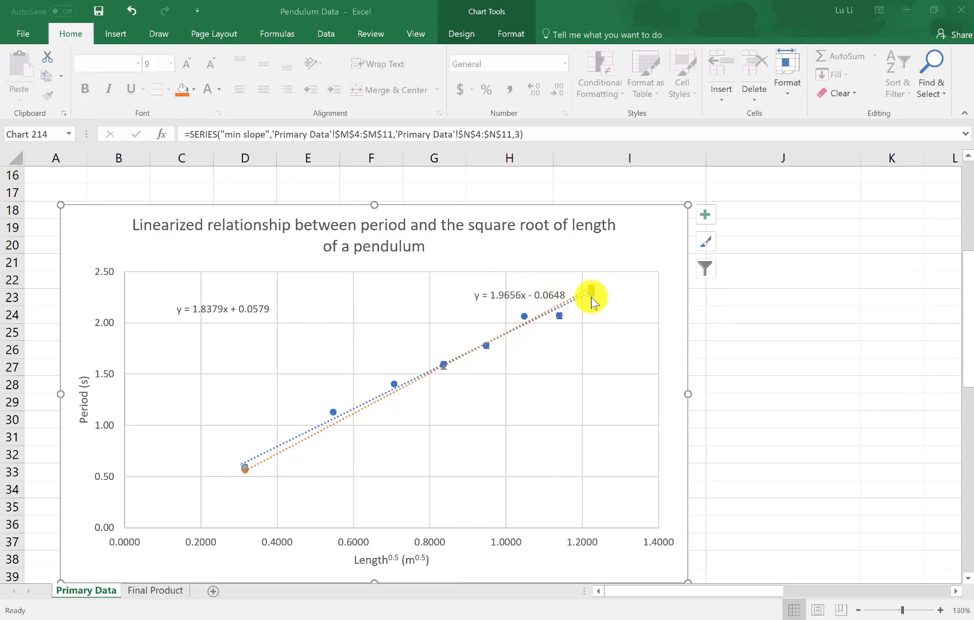
click(705, 214)
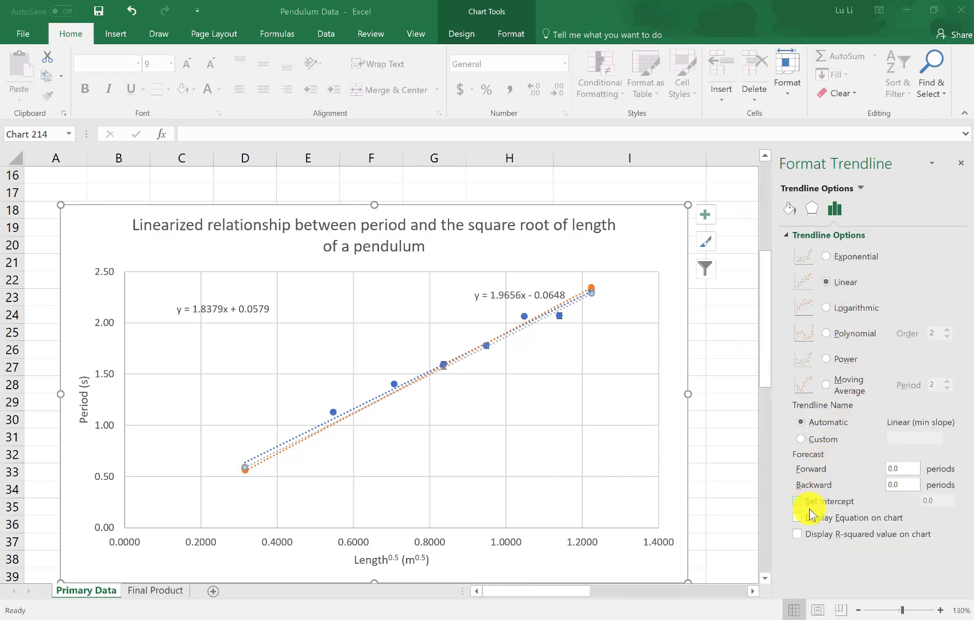
click(797, 518)
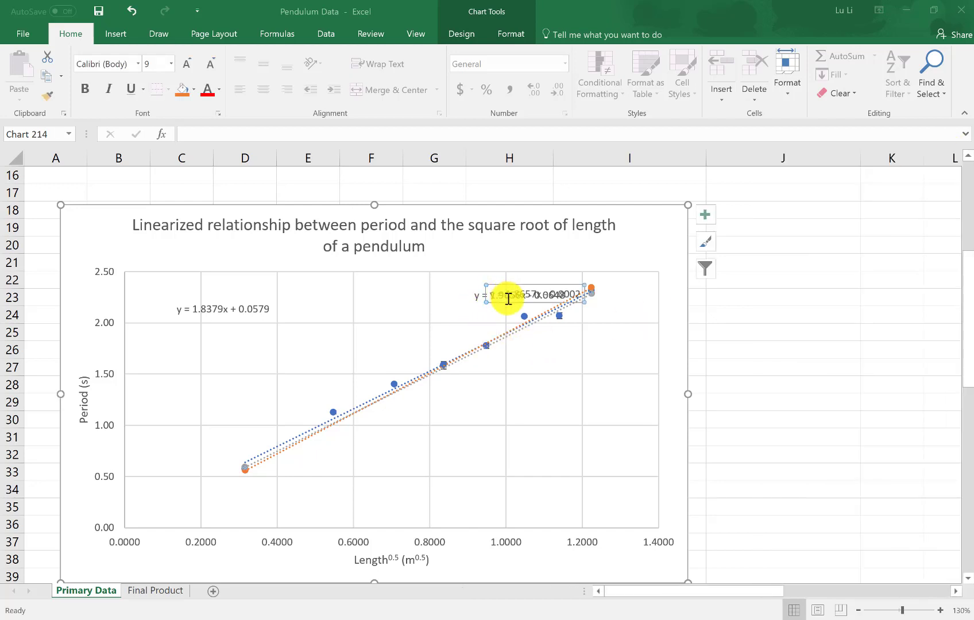
drag(508, 295, 541, 378)
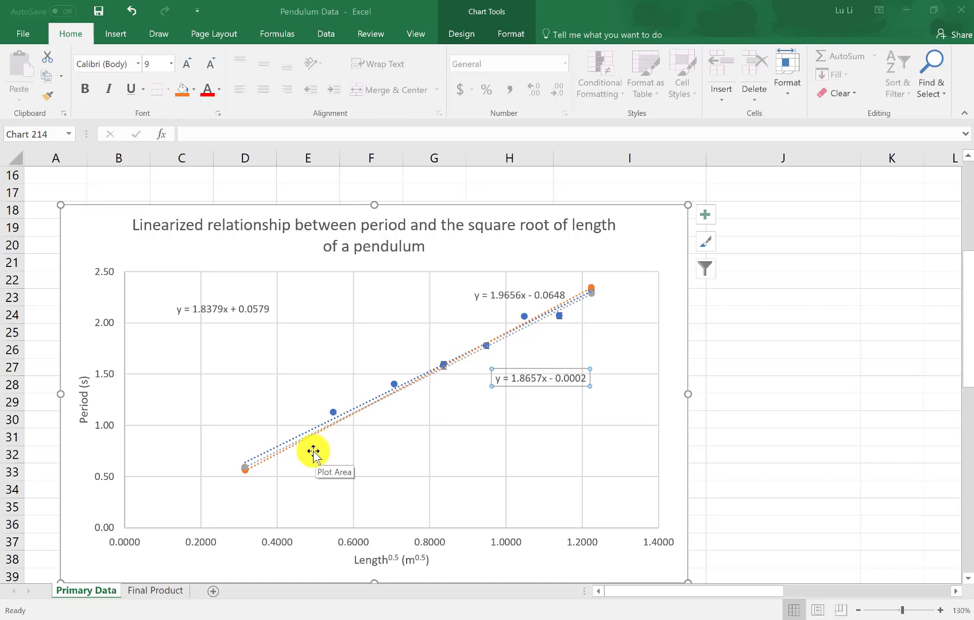
mouse_move(526, 377)
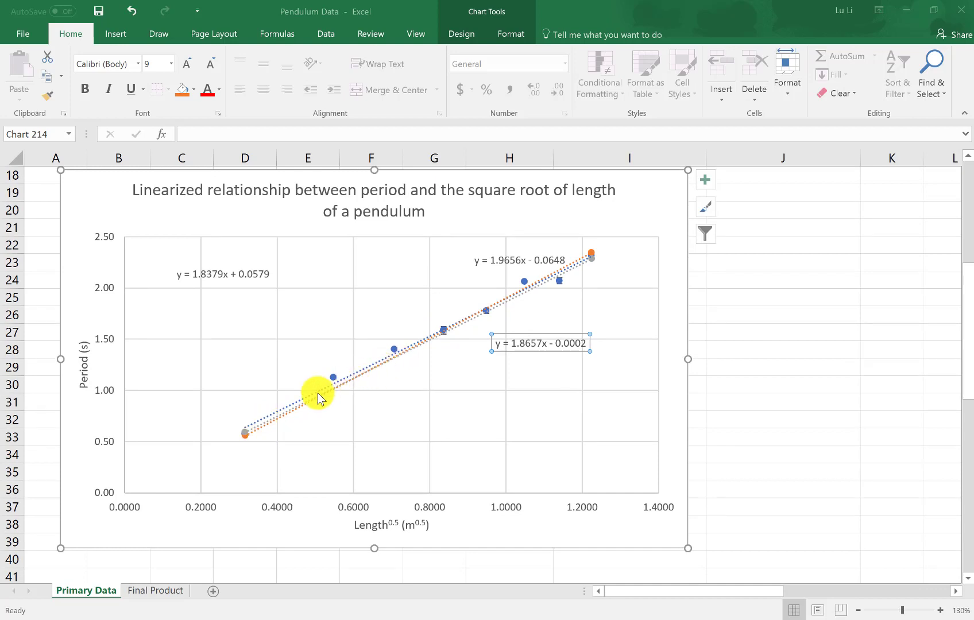
mouse_move(358, 384)
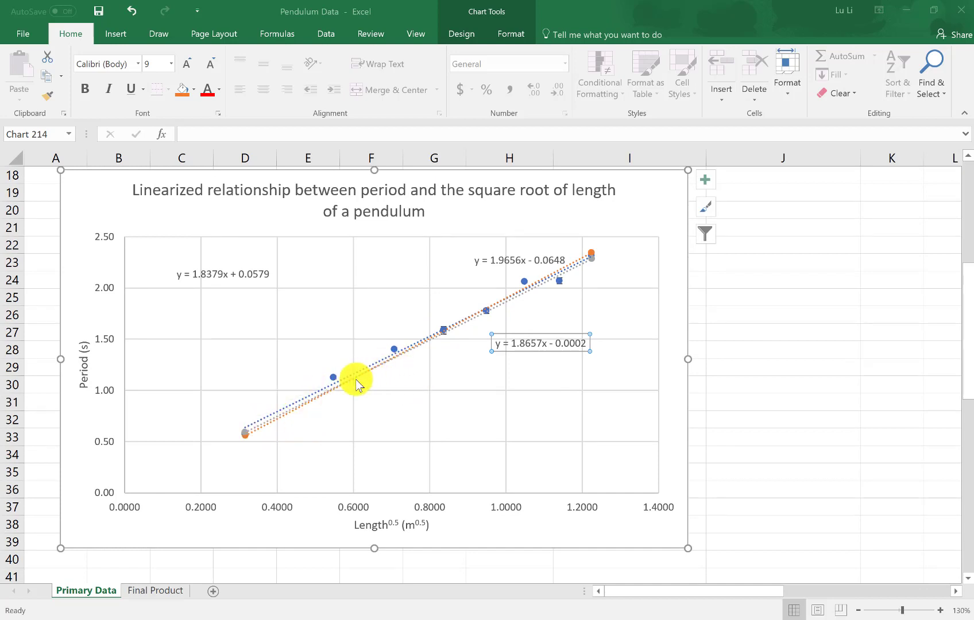
mouse_move(264, 427)
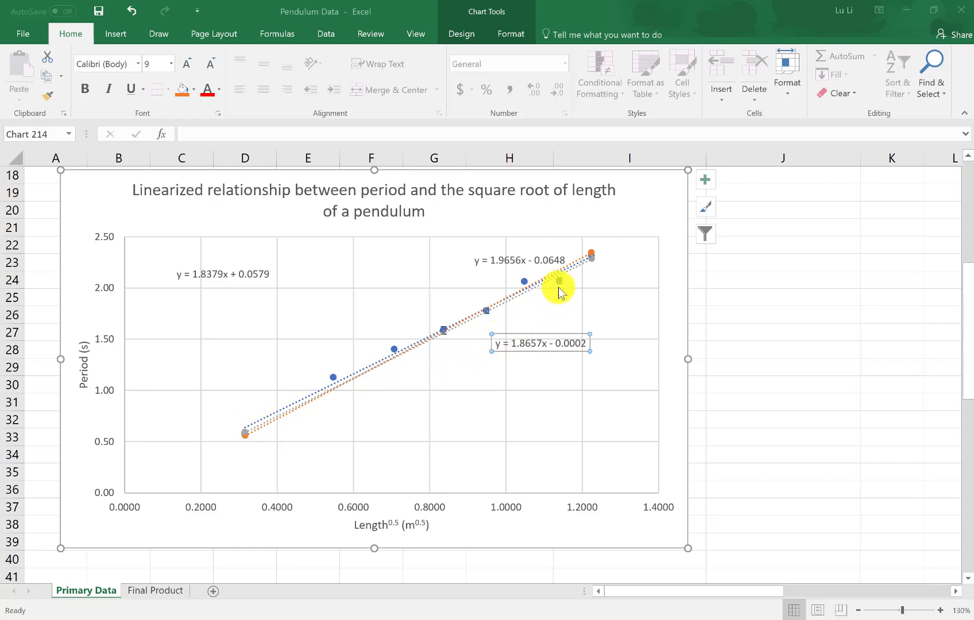
mouse_move(388, 361)
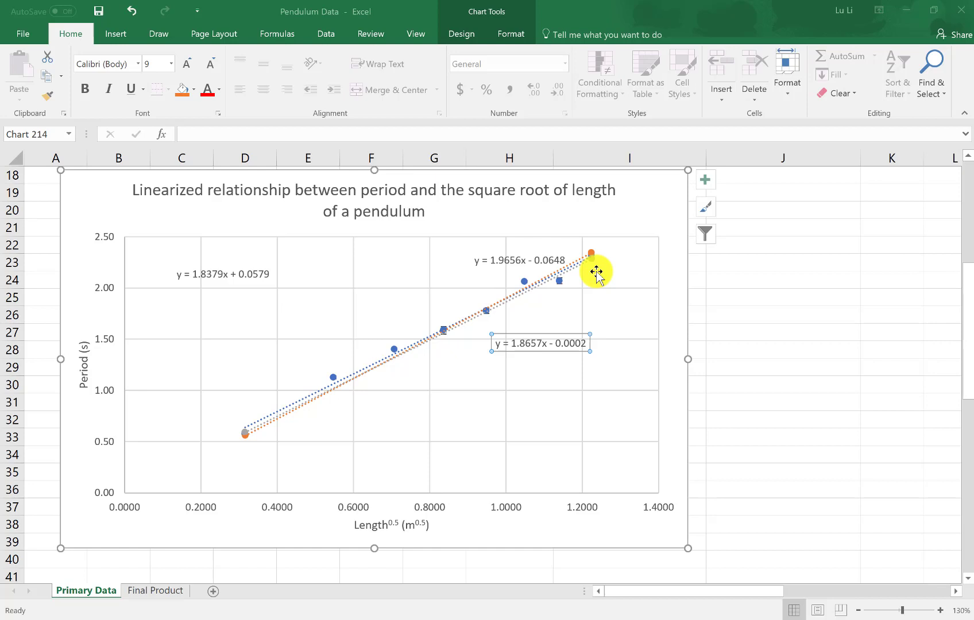
mouse_move(370, 395)
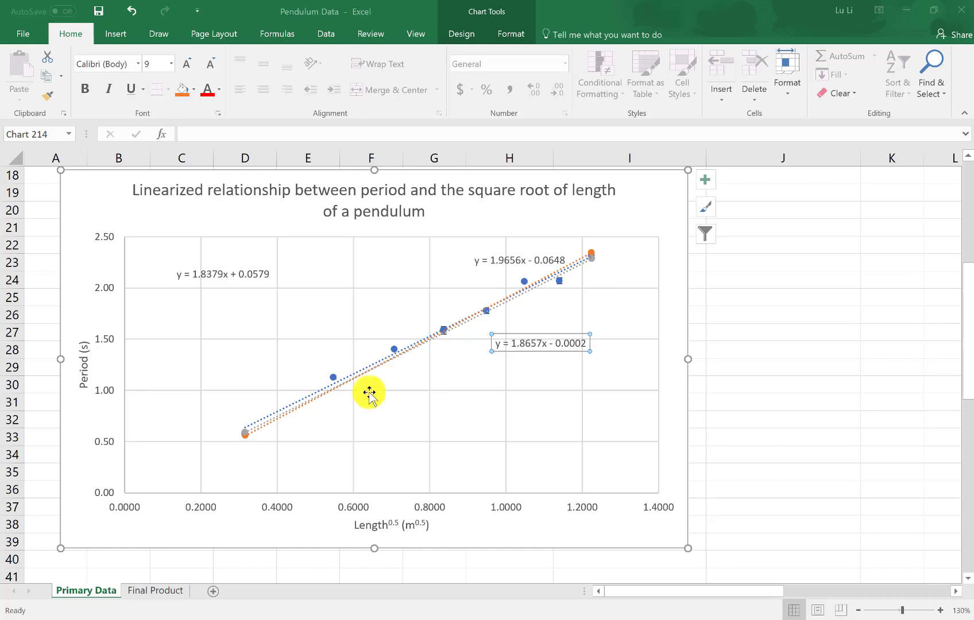
mouse_move(248, 433)
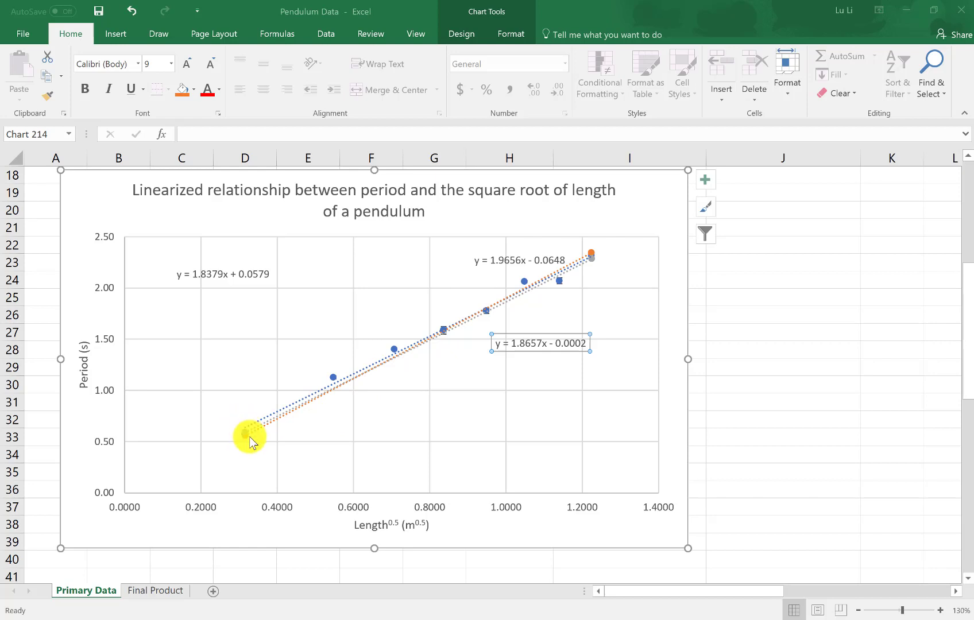
mouse_move(382, 426)
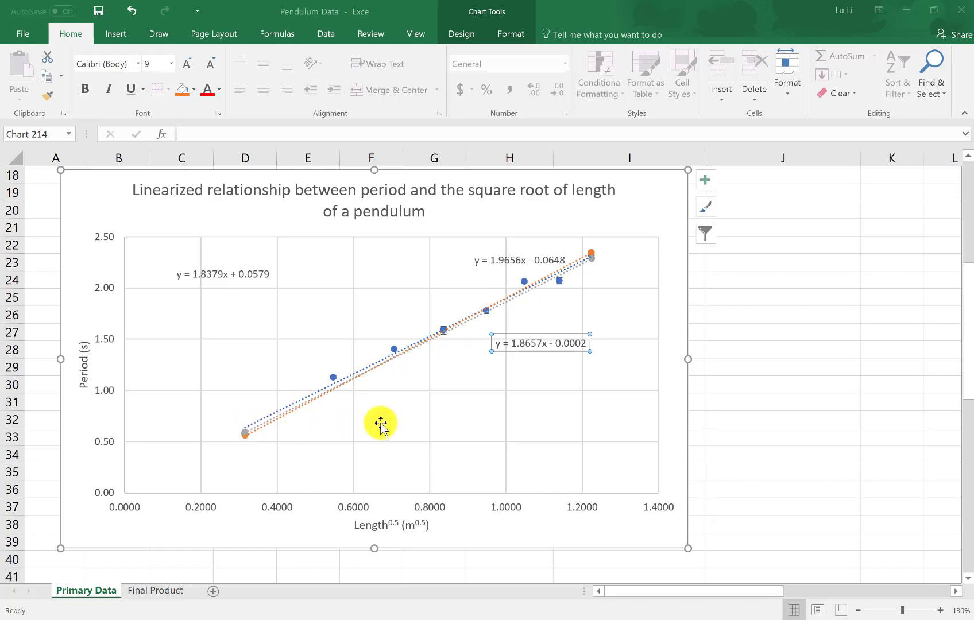
mouse_move(609, 267)
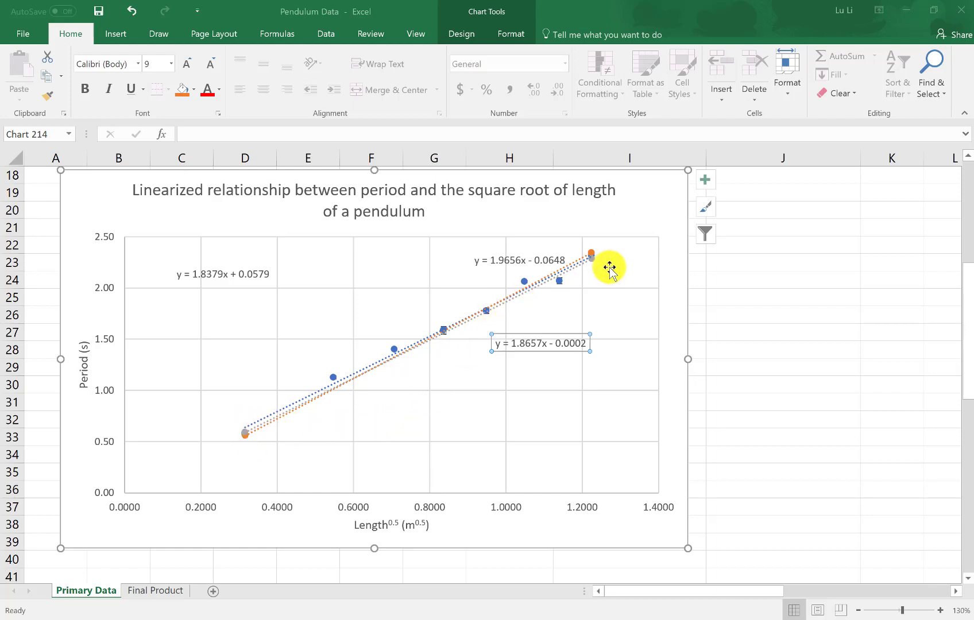
mouse_move(589, 274)
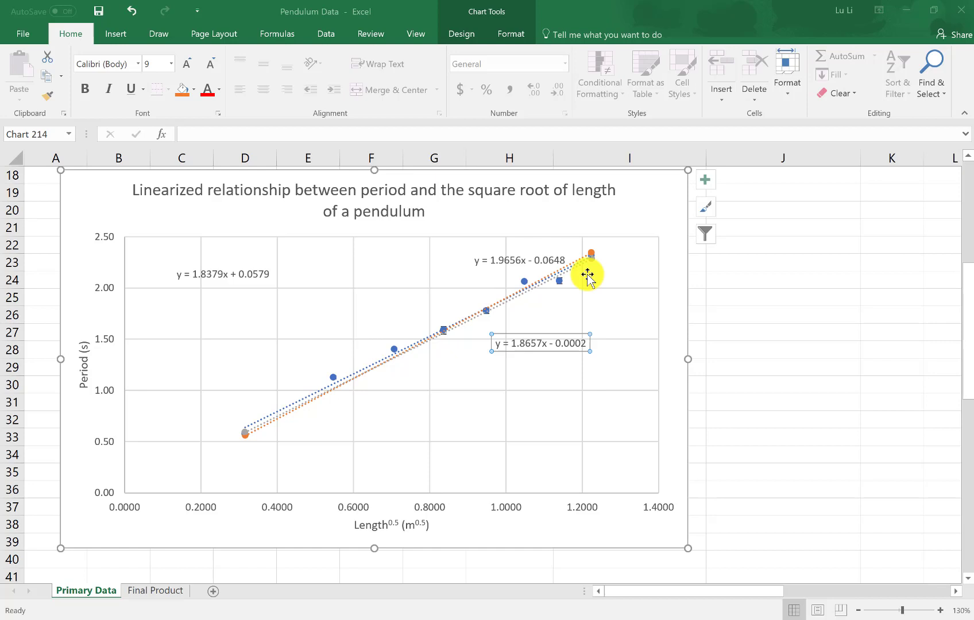
mouse_move(348, 388)
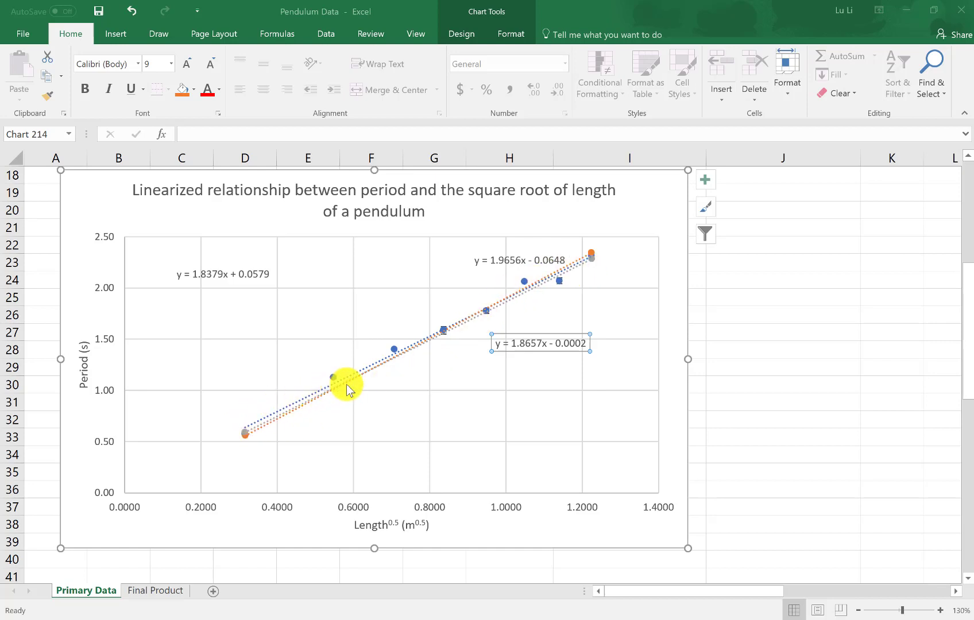
mouse_move(595, 283)
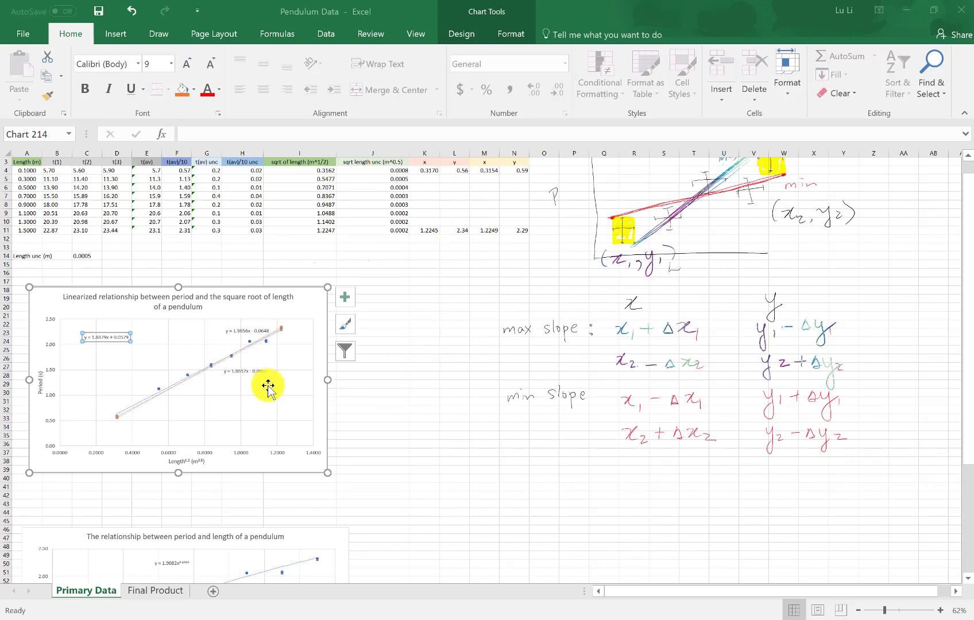
mouse_move(439, 323)
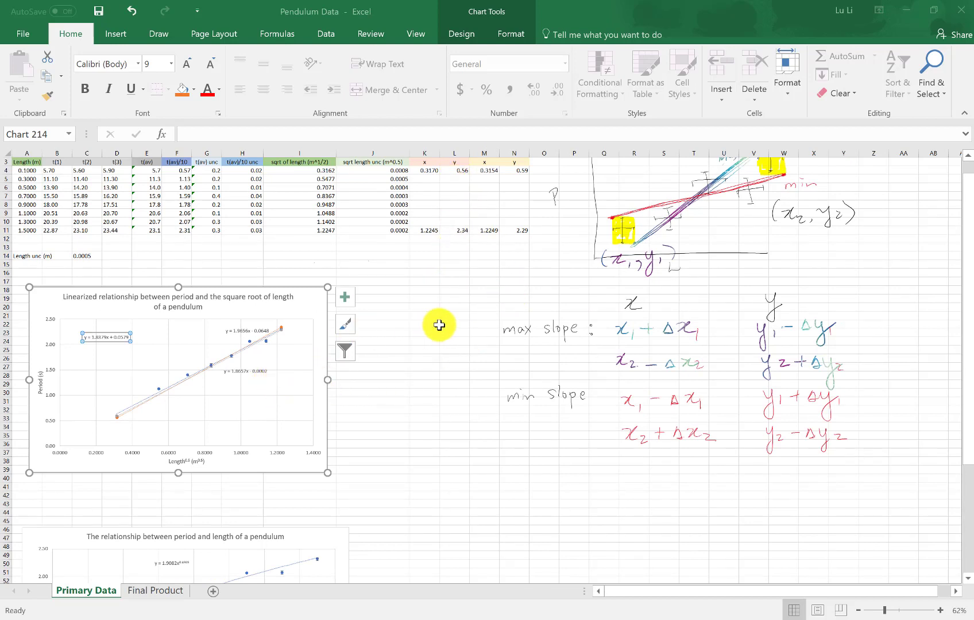
mouse_move(431, 359)
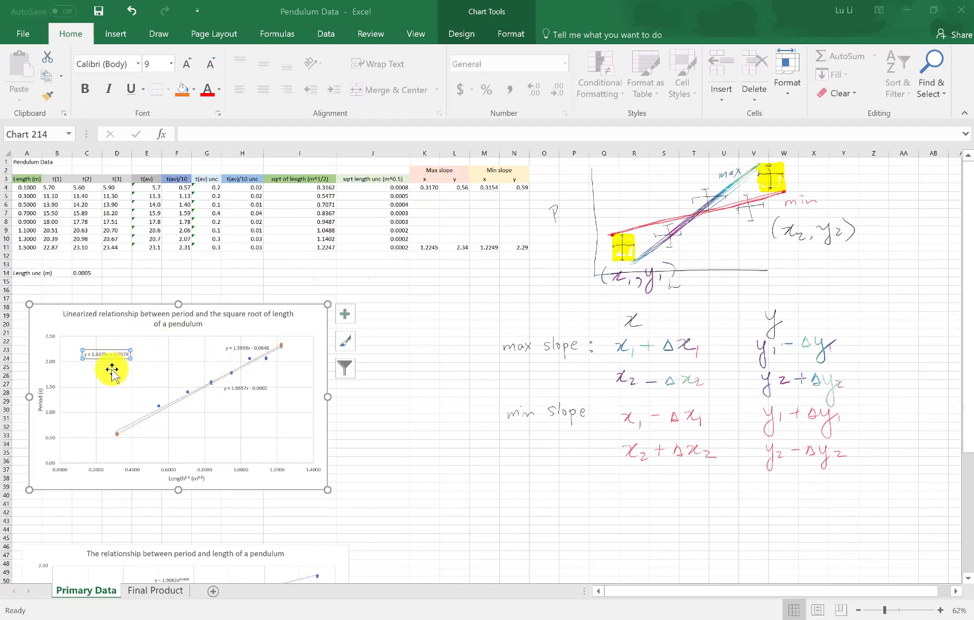
mouse_move(238, 441)
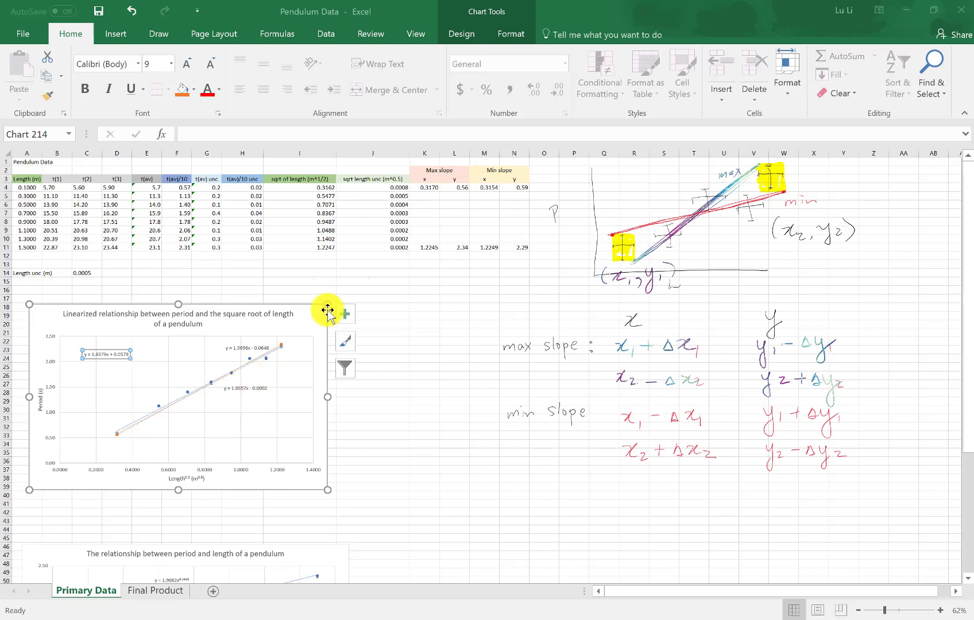
mouse_move(458, 245)
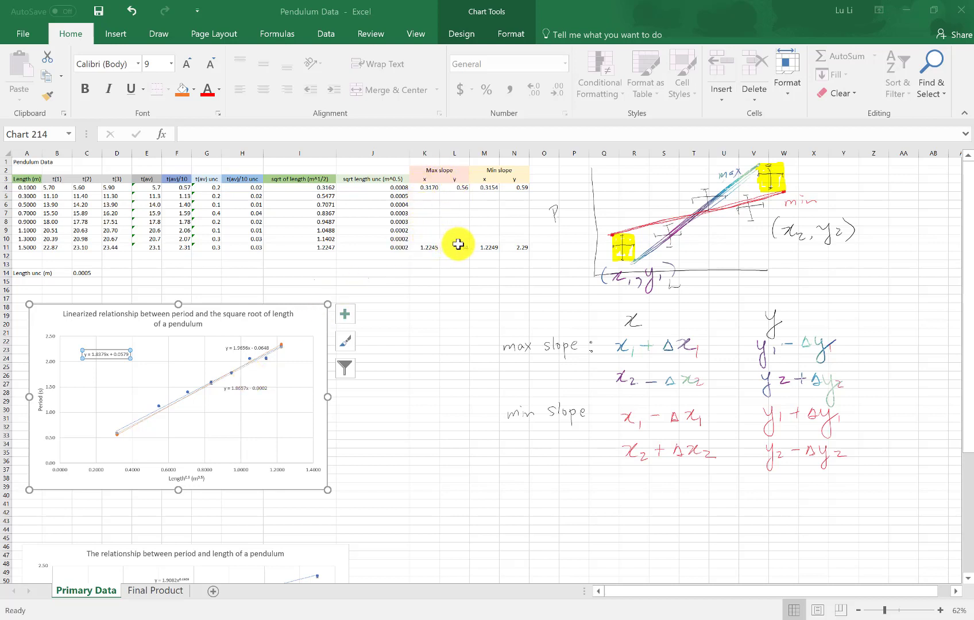